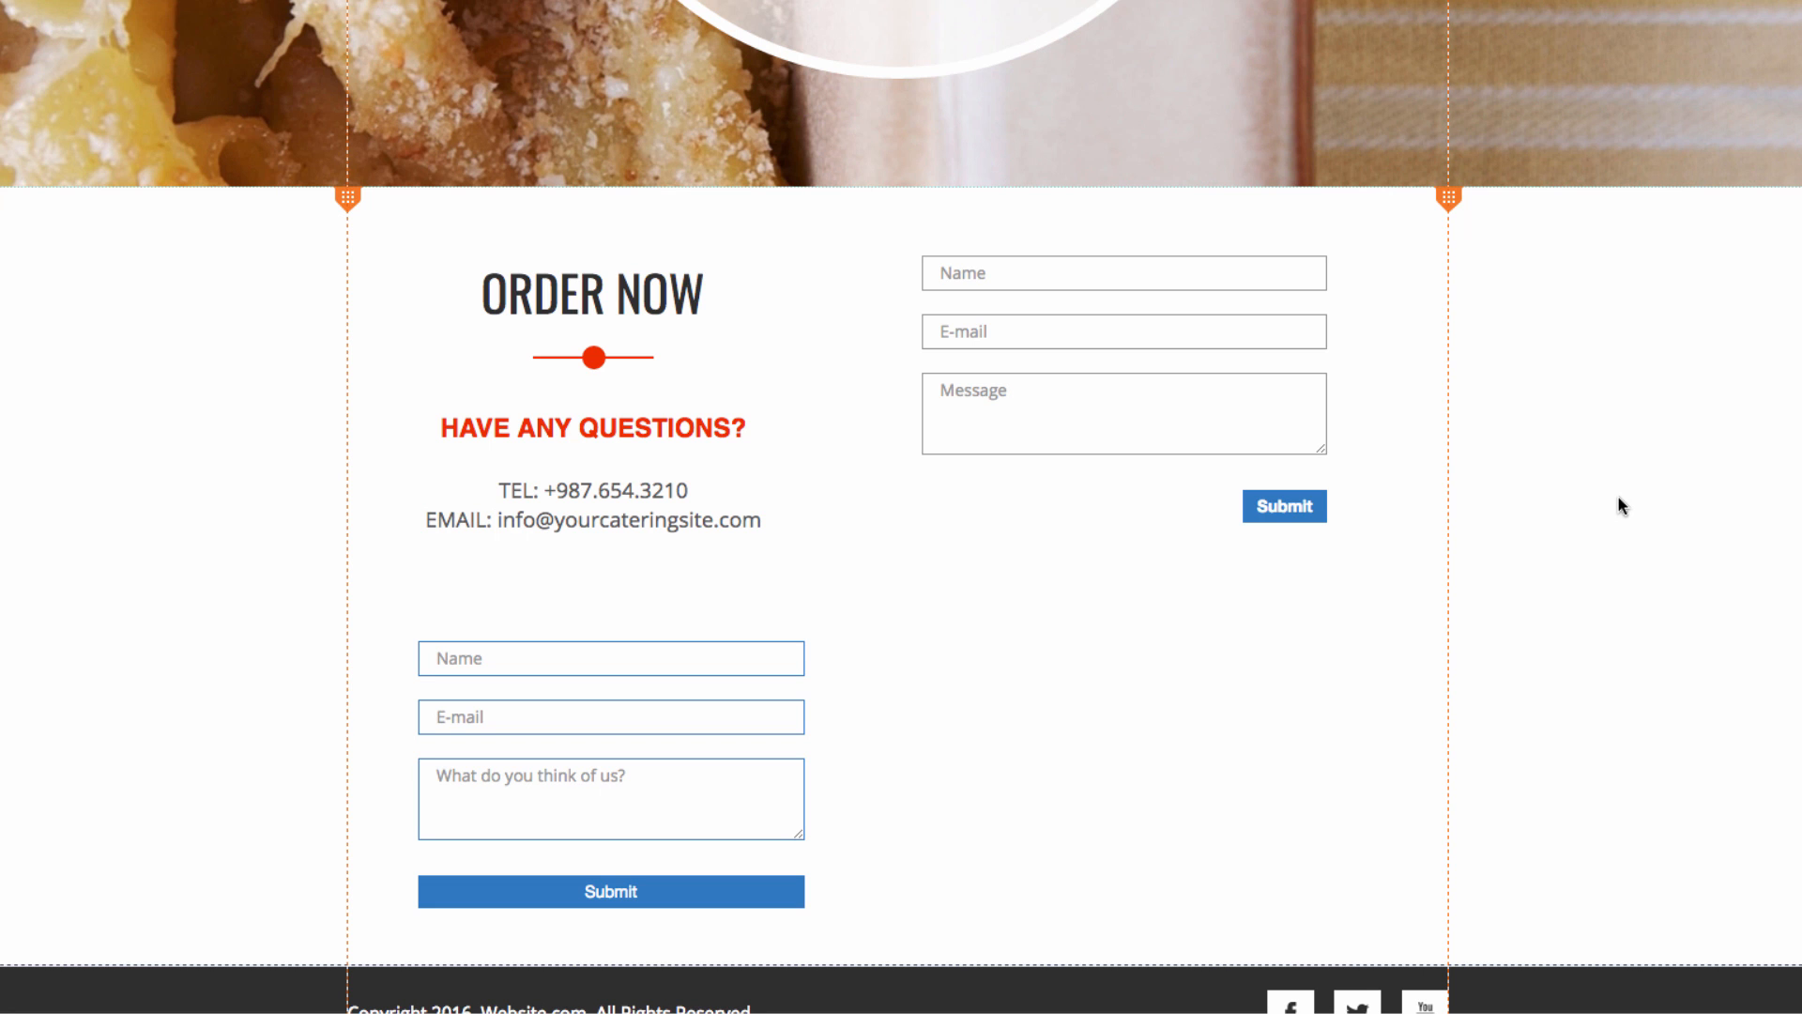
{"action": "mouse_move", "coordinate": [1492, 492]}
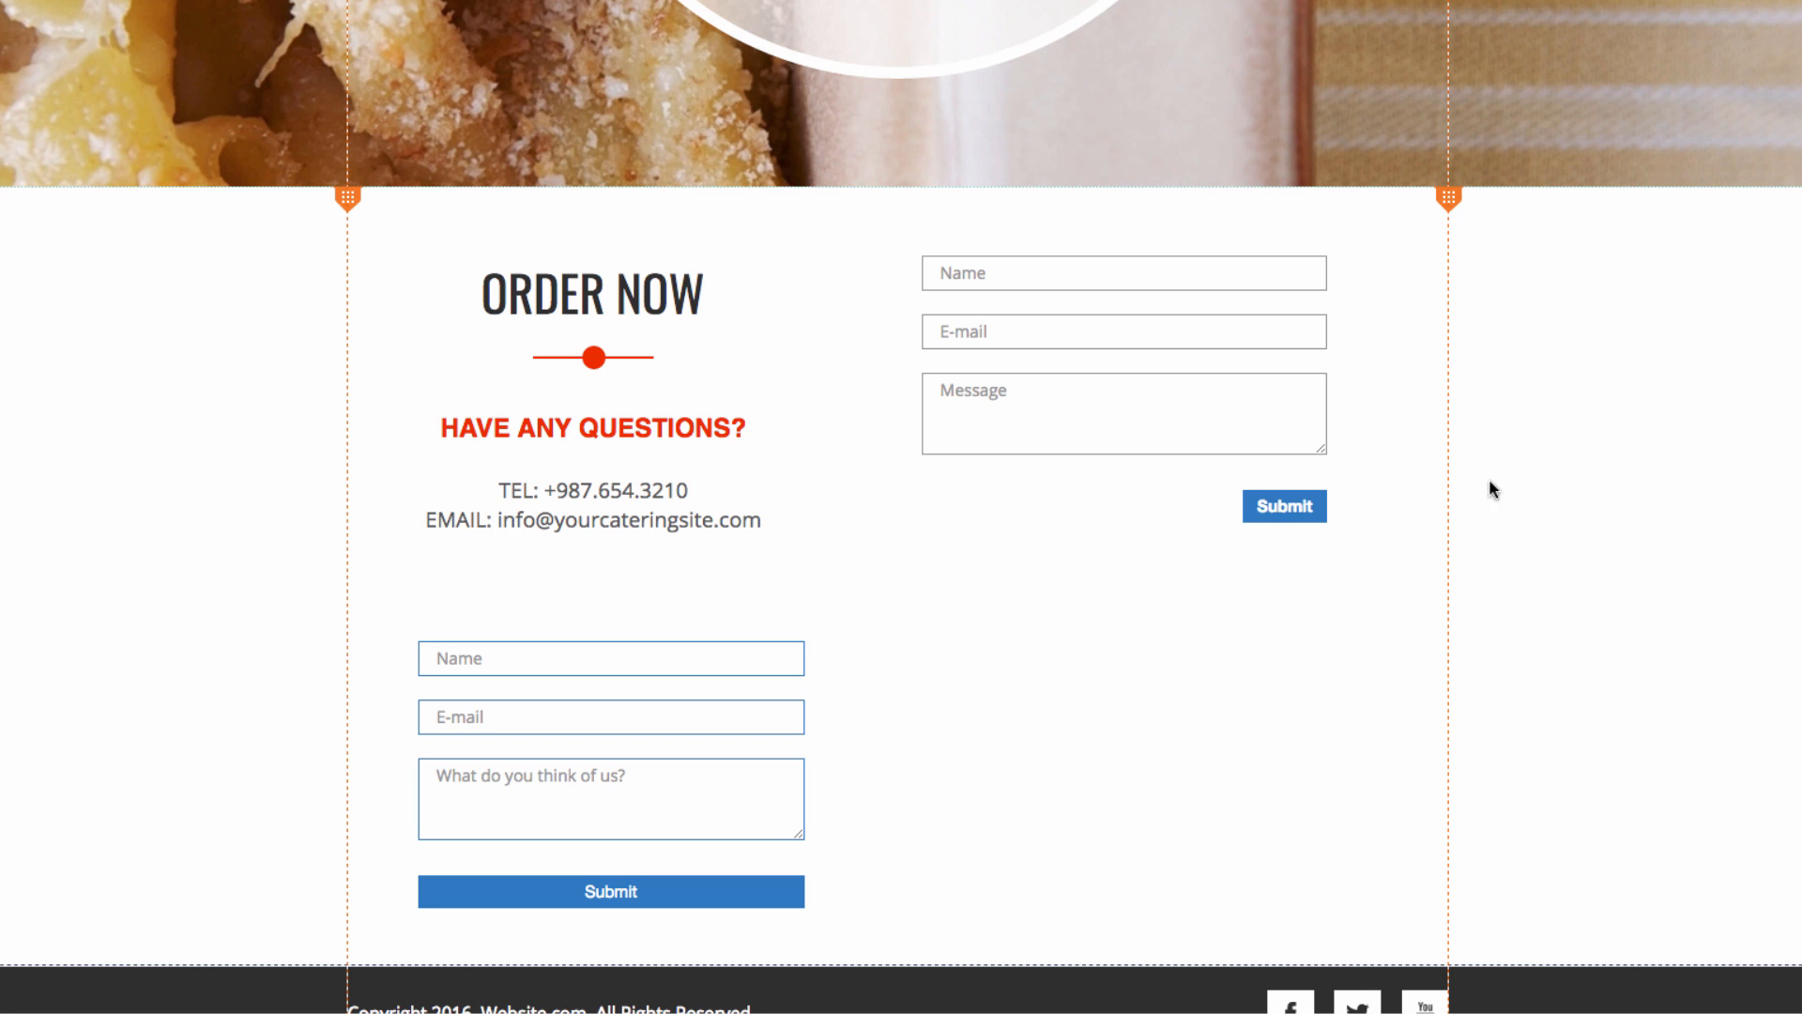
- Select the message form beside the ORDER NOW heading to show its Web Form options
{"action": "left_click", "coordinate": [1122, 330]}
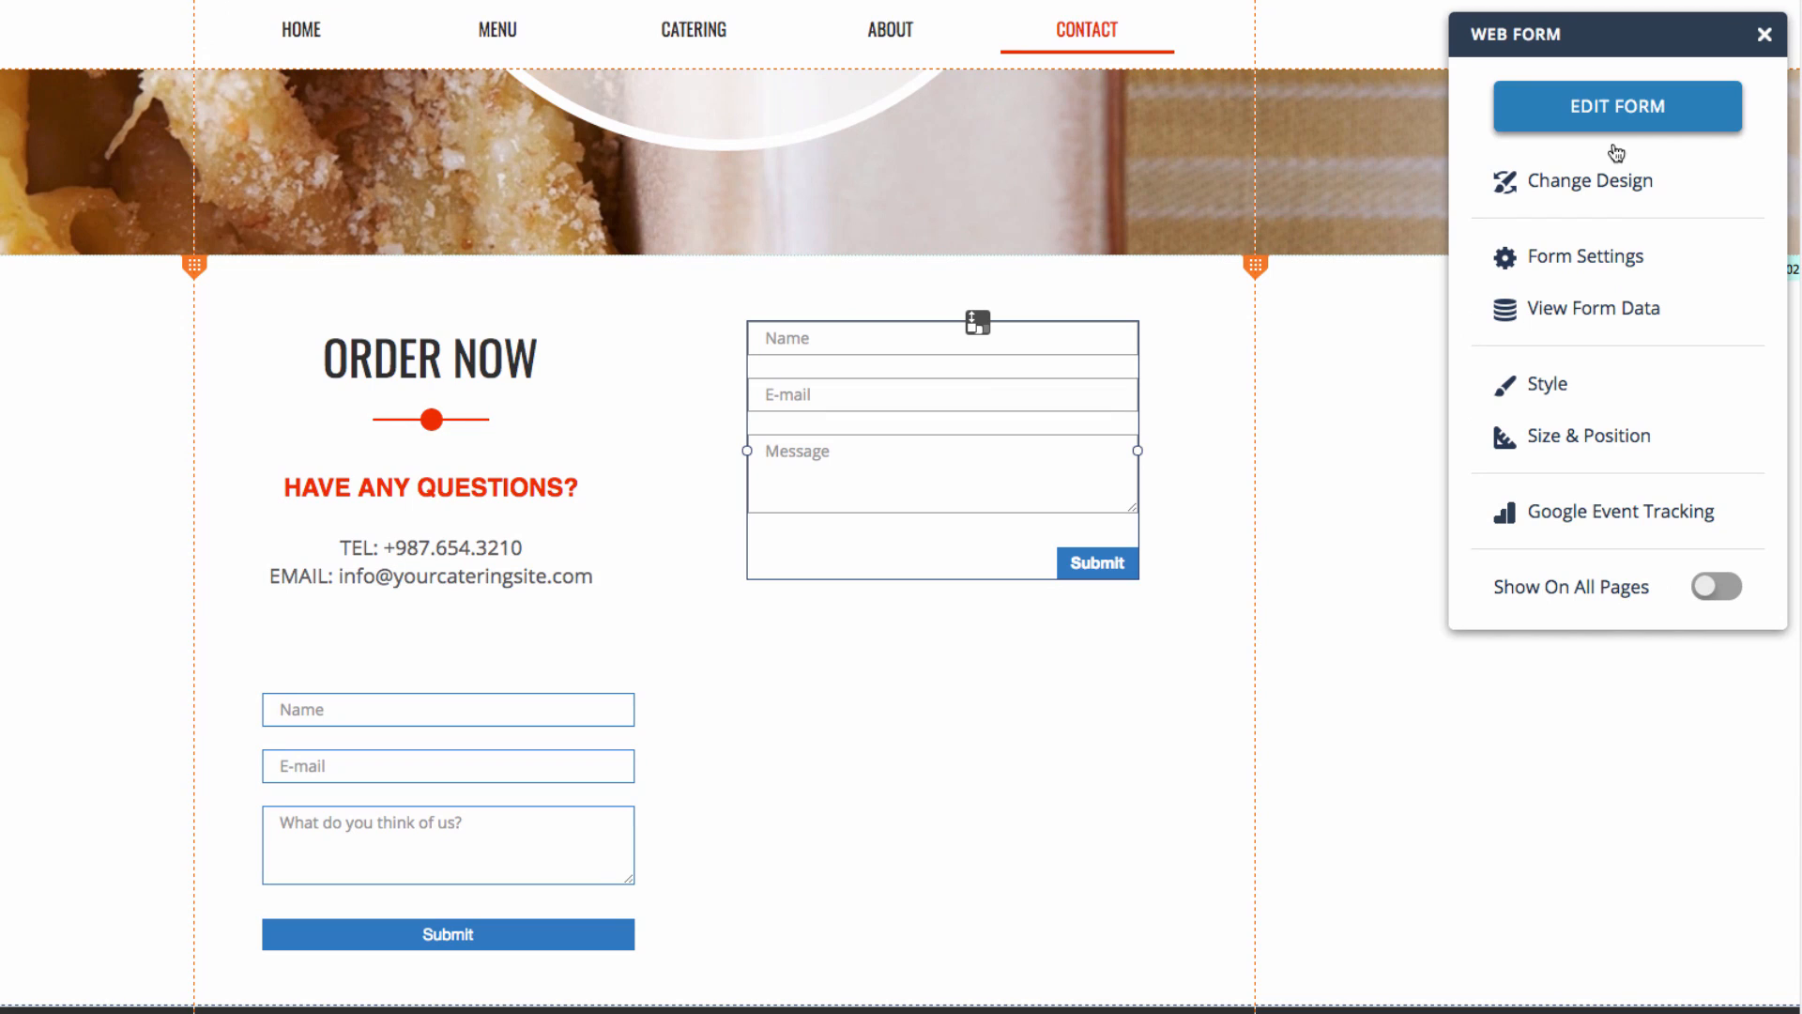
- Change the message form's title to 'Contact Us', save it, and select the lower feedback form
{"action": "left_click", "coordinate": [1618, 105]}
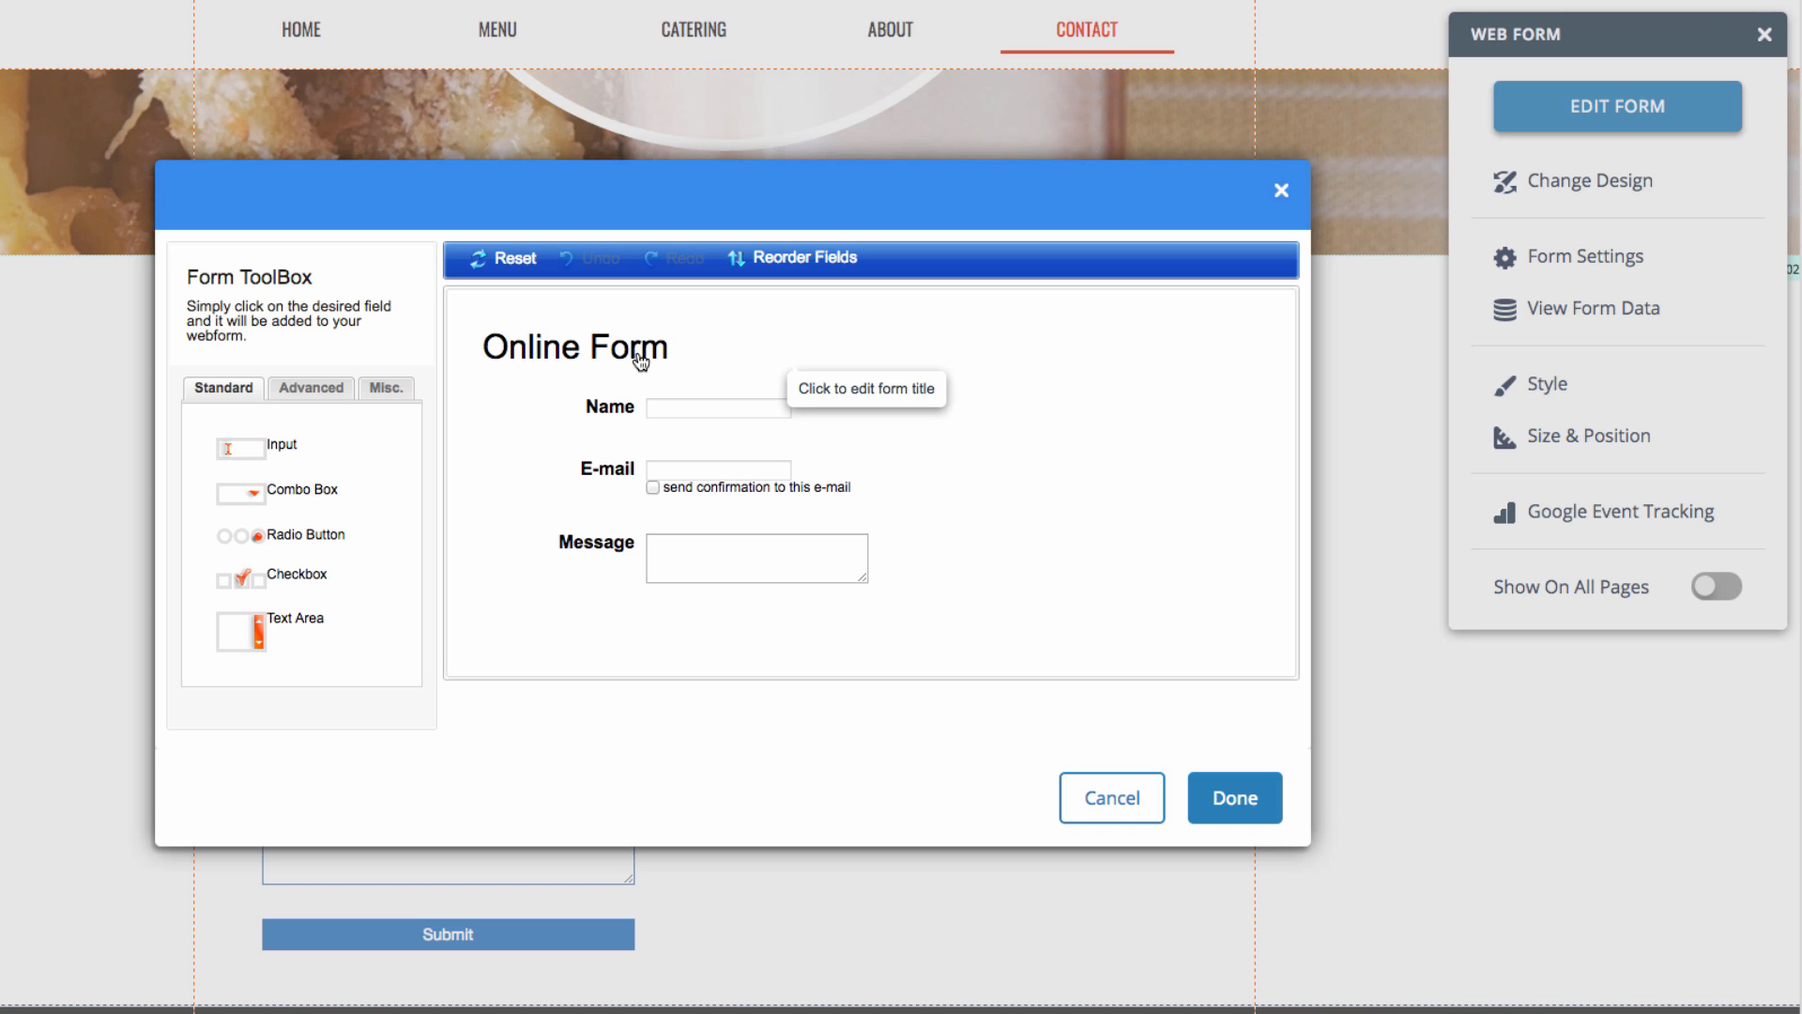
{"action": "type", "text": "Contac"}
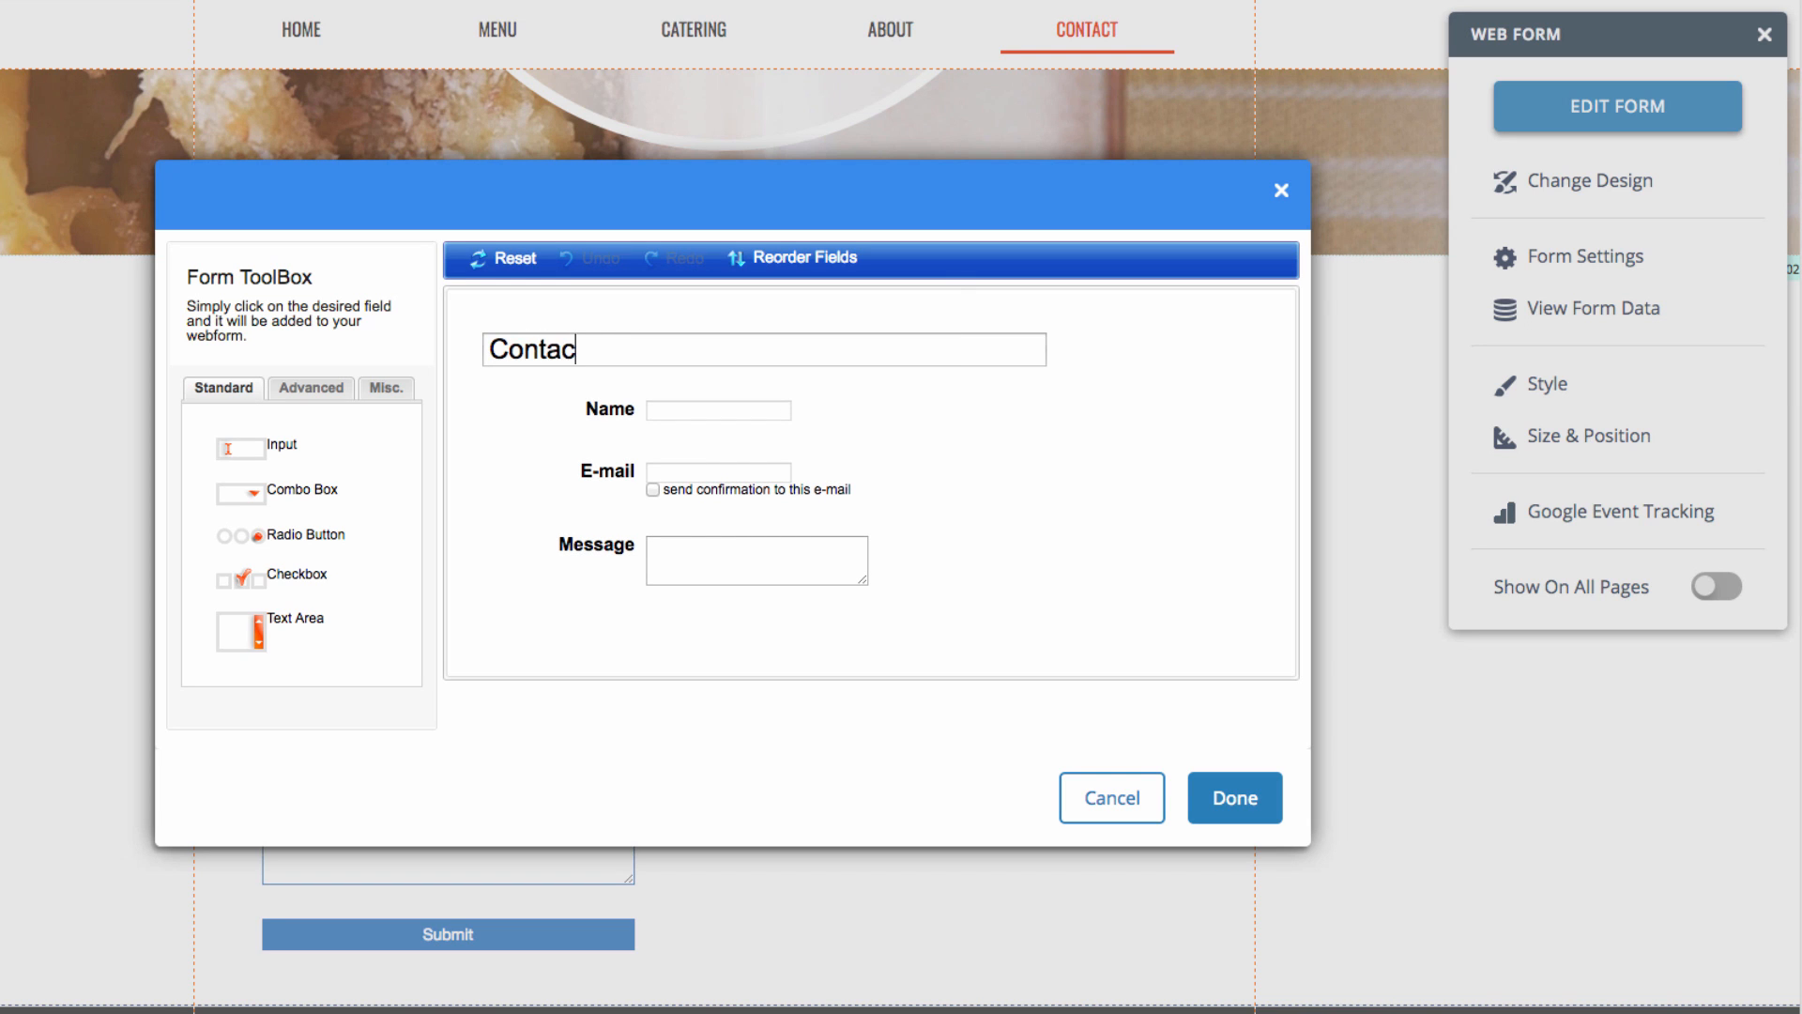
{"action": "left_click", "coordinate": [1235, 797]}
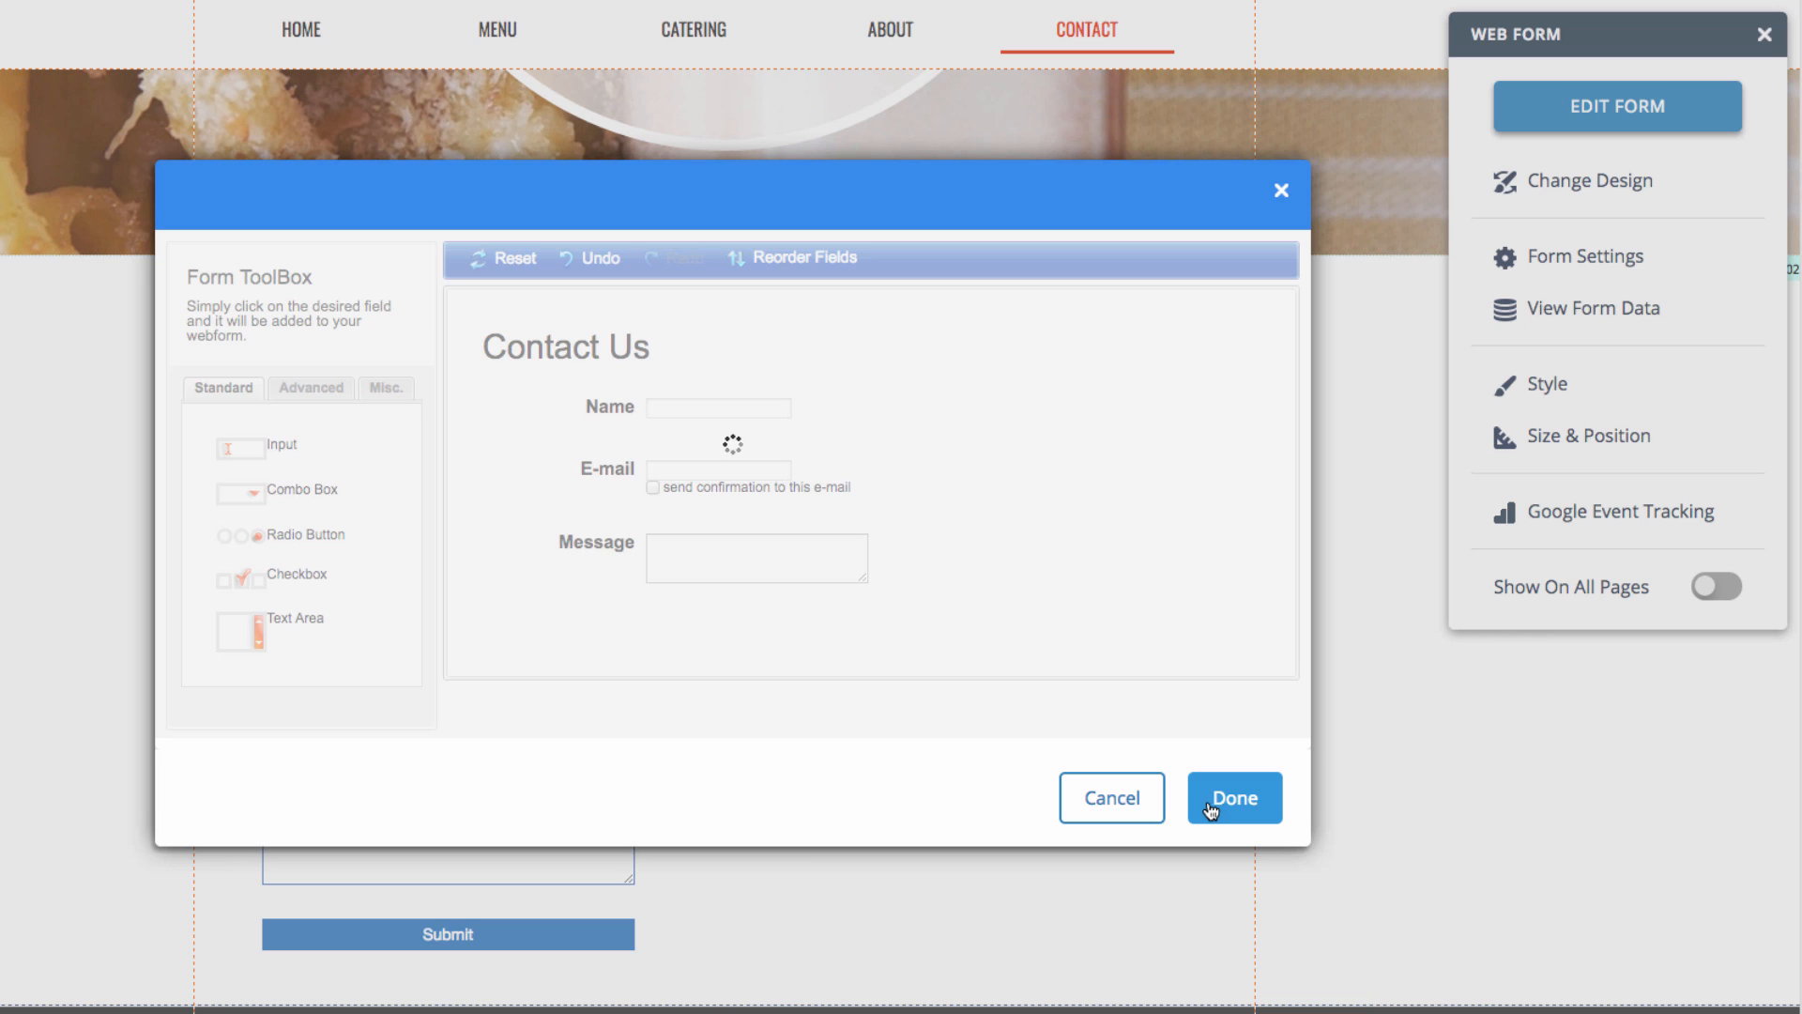
{"action": "left_click", "coordinate": [1235, 798]}
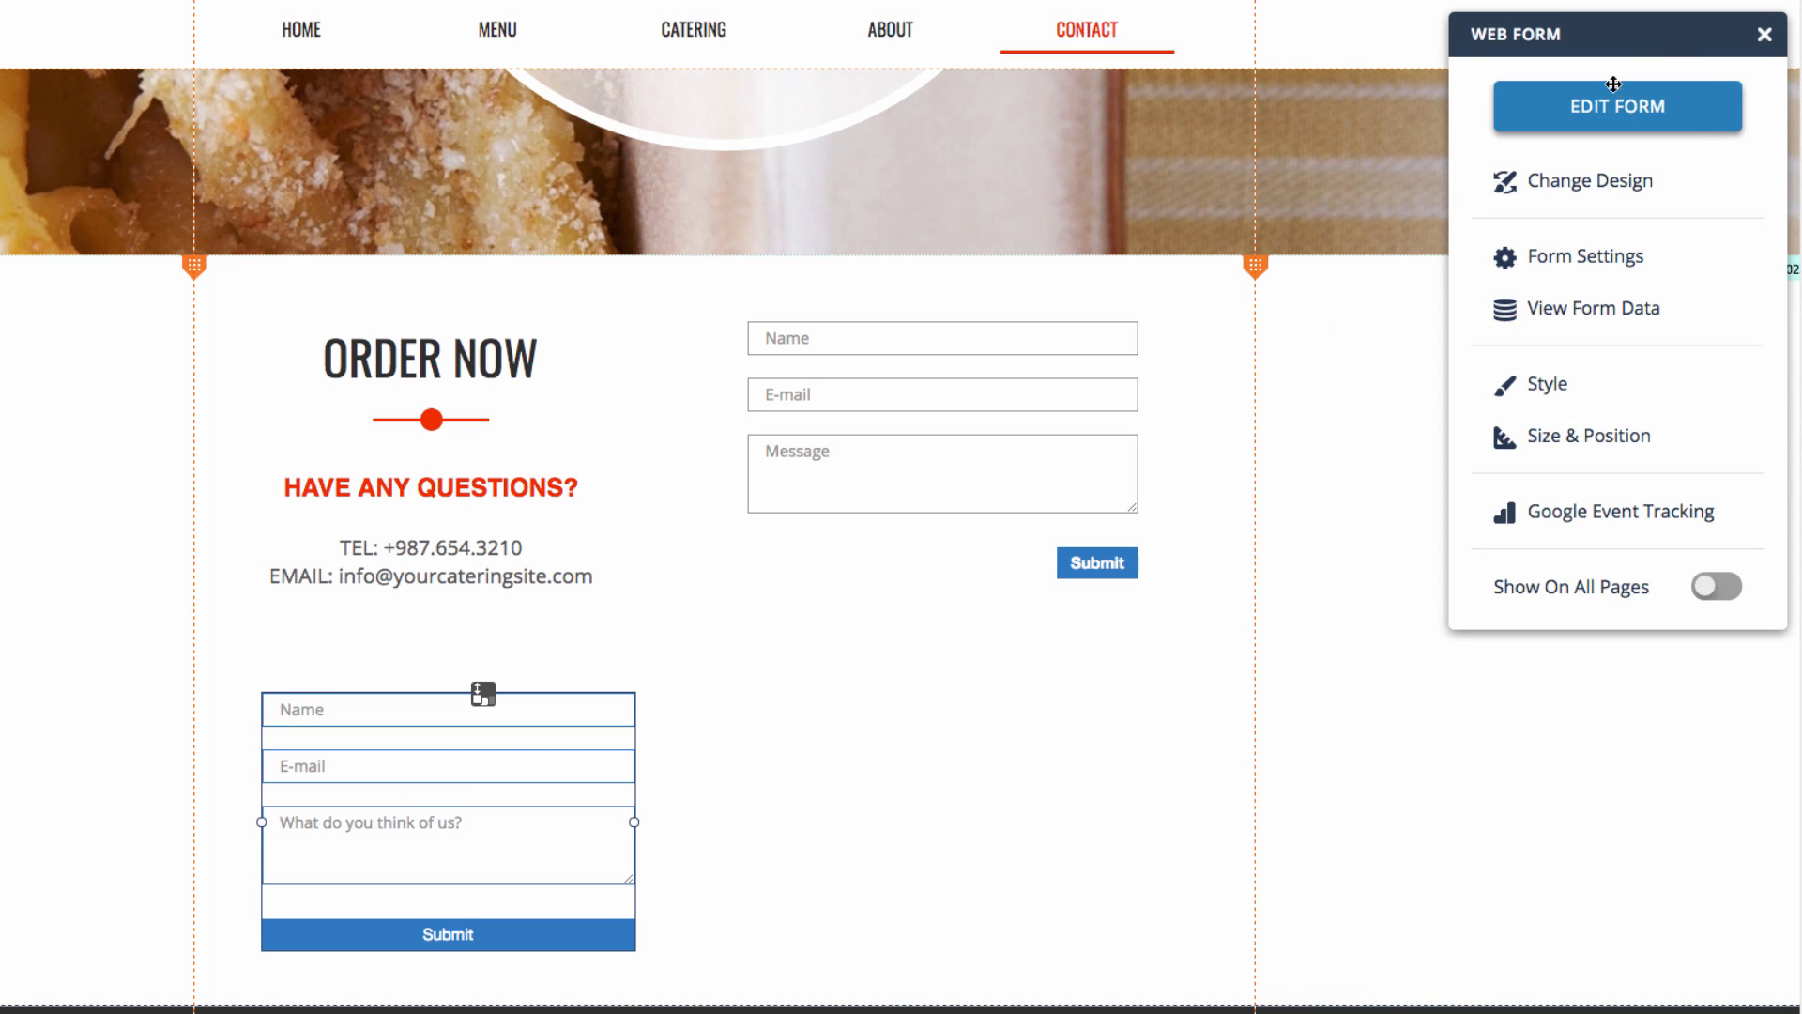
- Change the feedback form's title to 'Web Survey' and save the edit
{"action": "left_click", "coordinate": [1619, 105]}
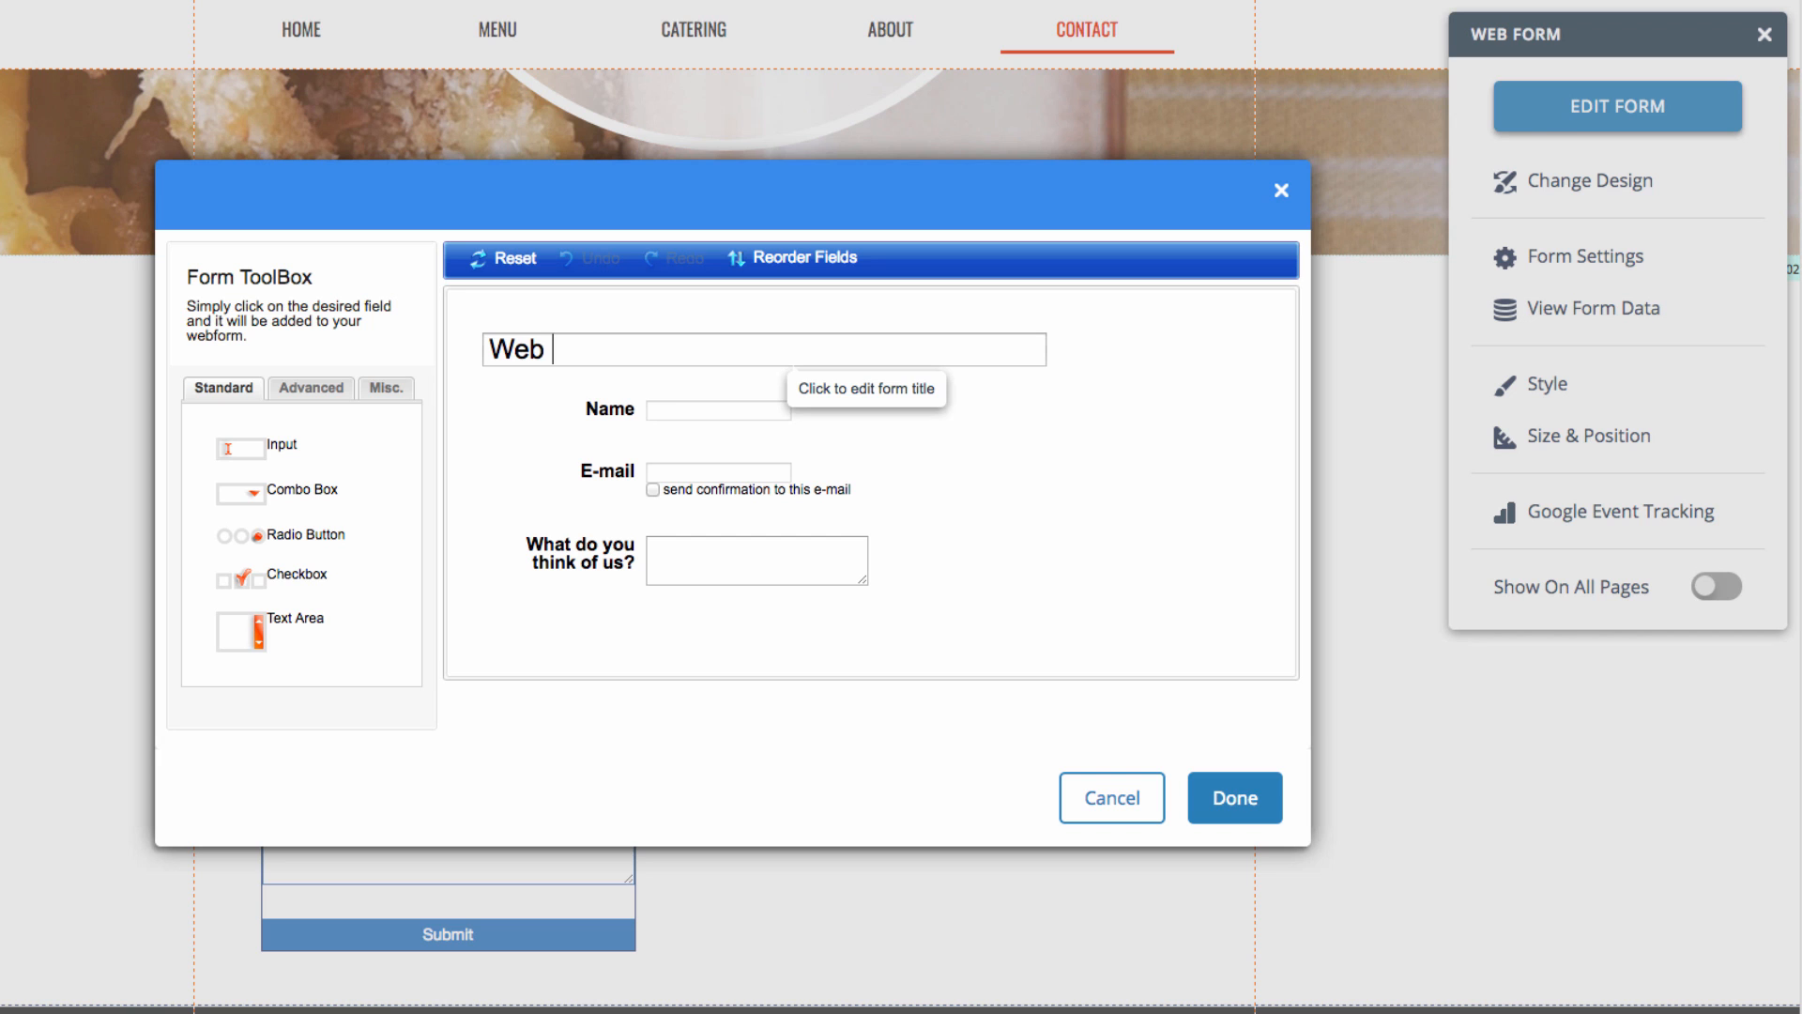
{"action": "left_click", "coordinate": [1235, 798]}
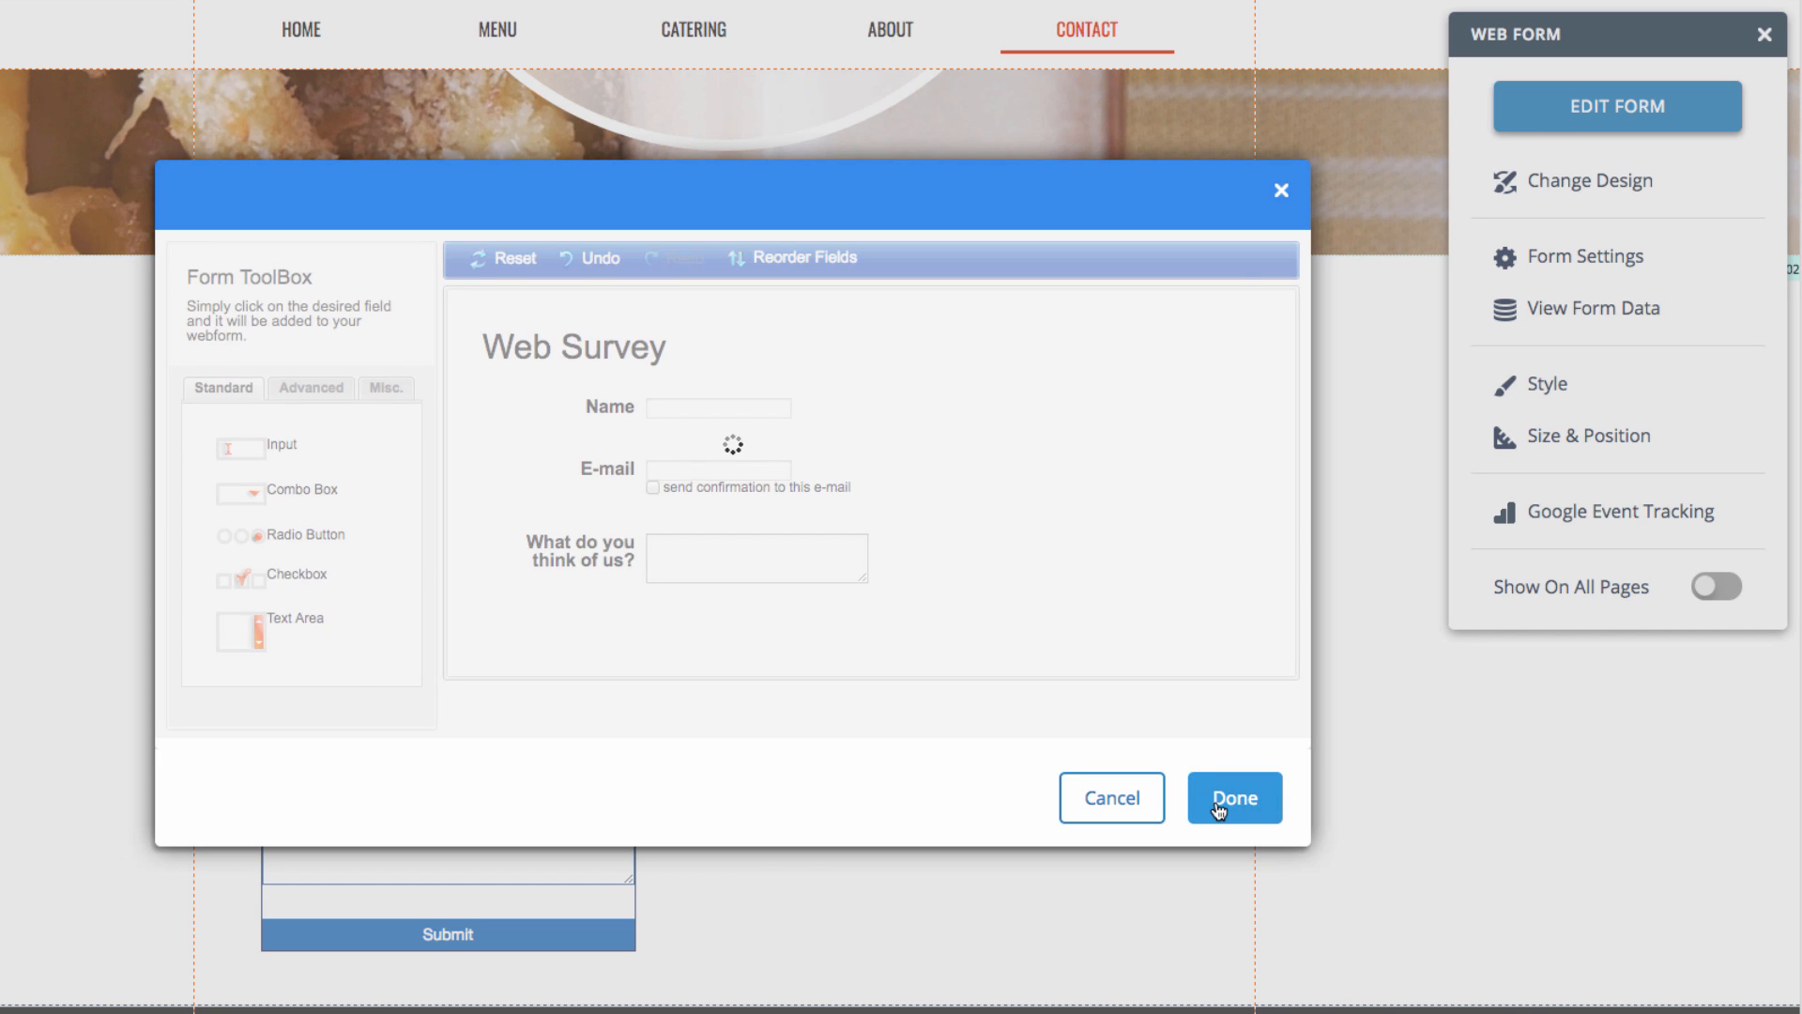
{"action": "left_click", "coordinate": [1233, 797]}
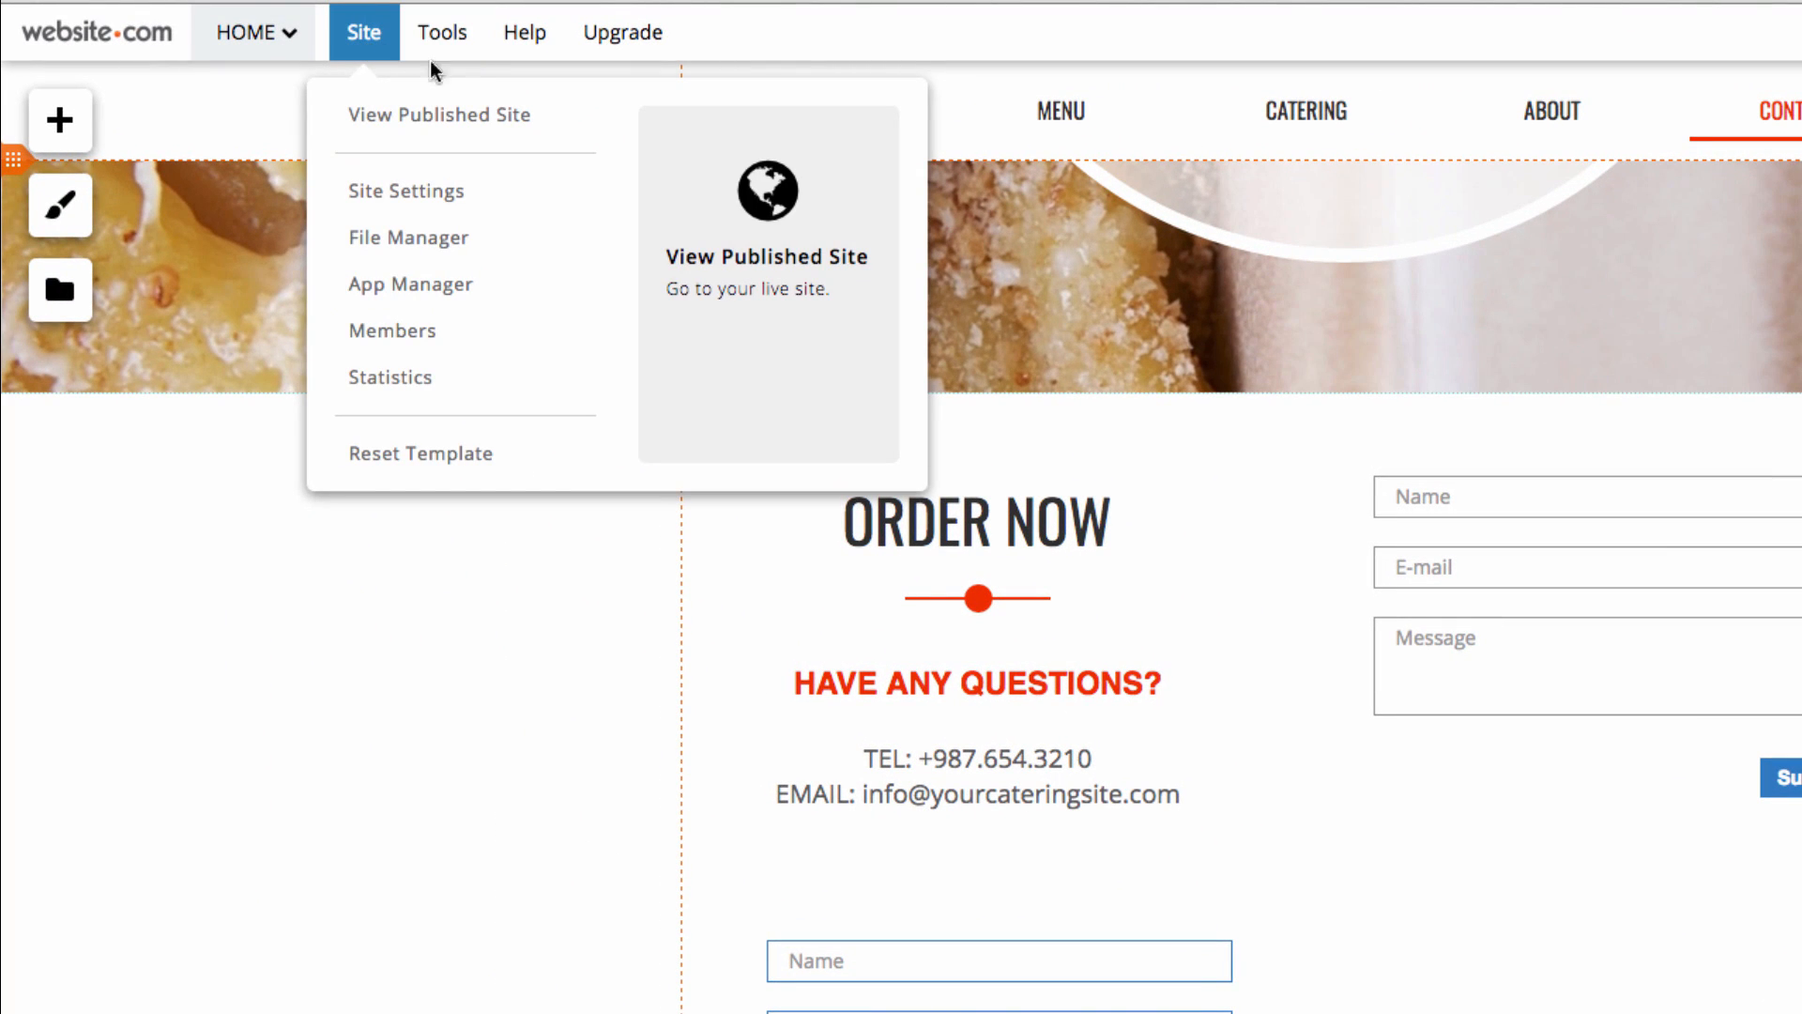
{"action": "left_click", "coordinate": [409, 283]}
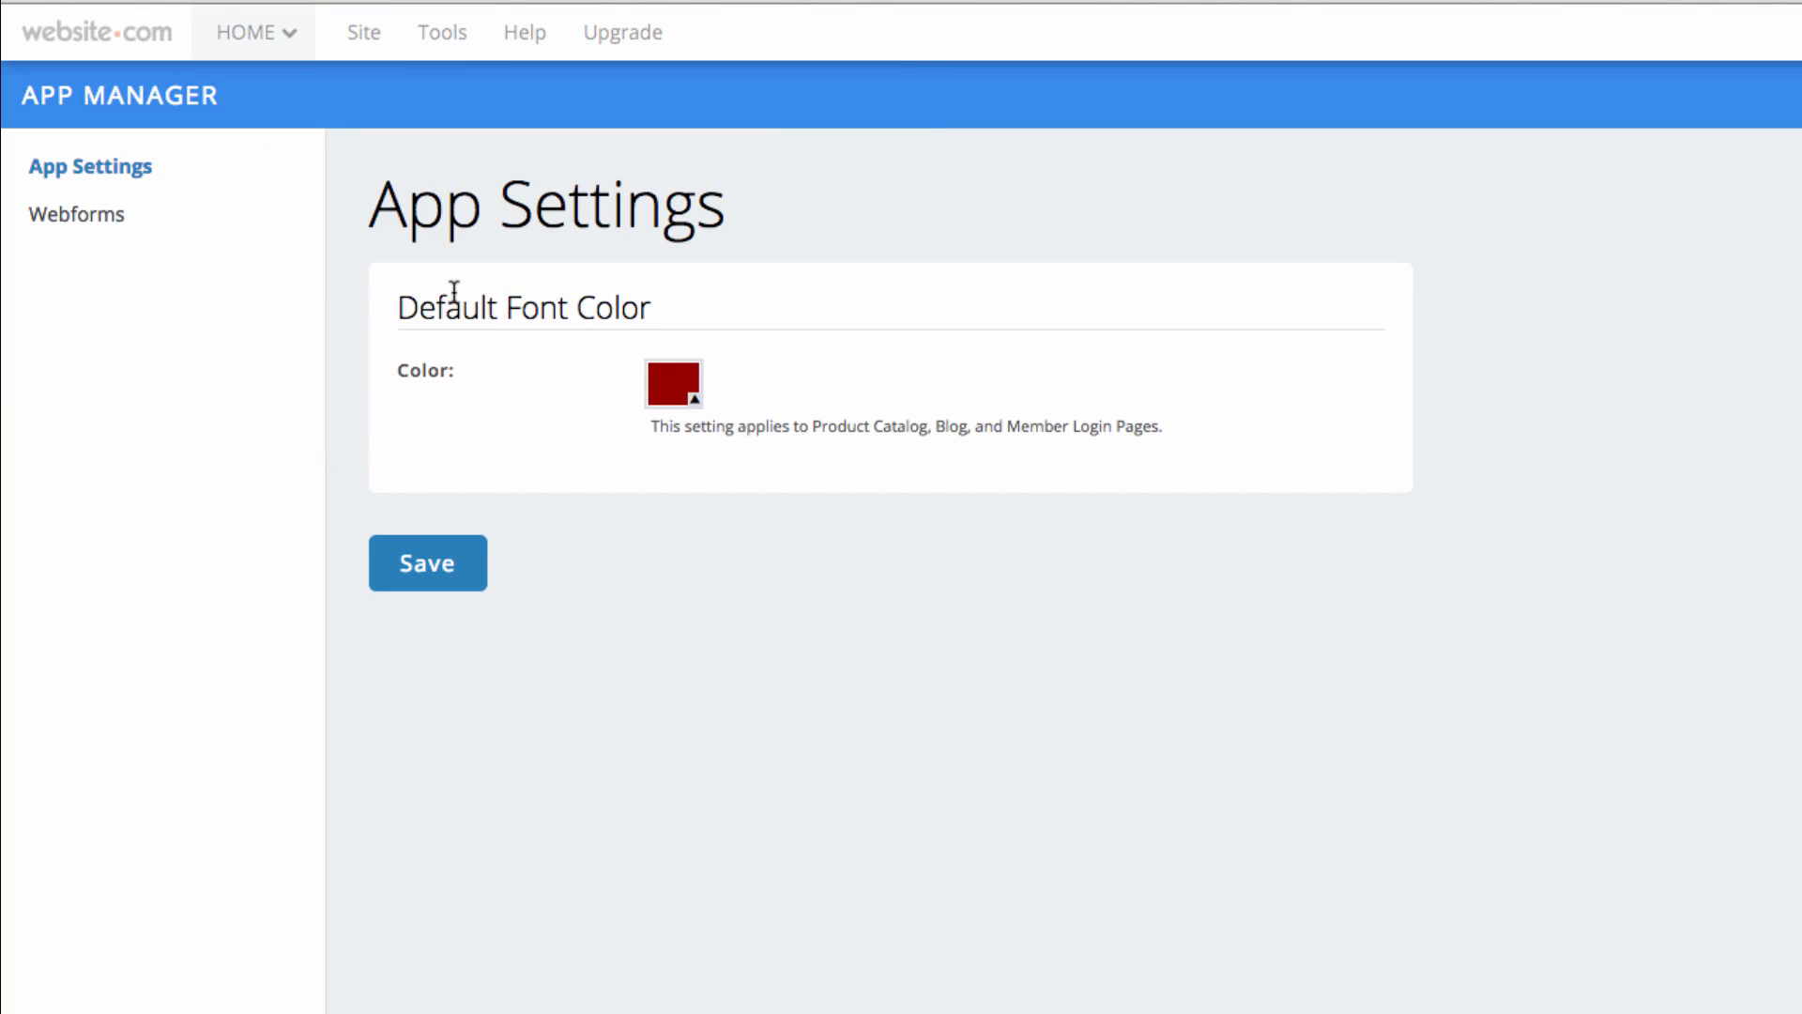
{"action": "left_click", "coordinate": [79, 212]}
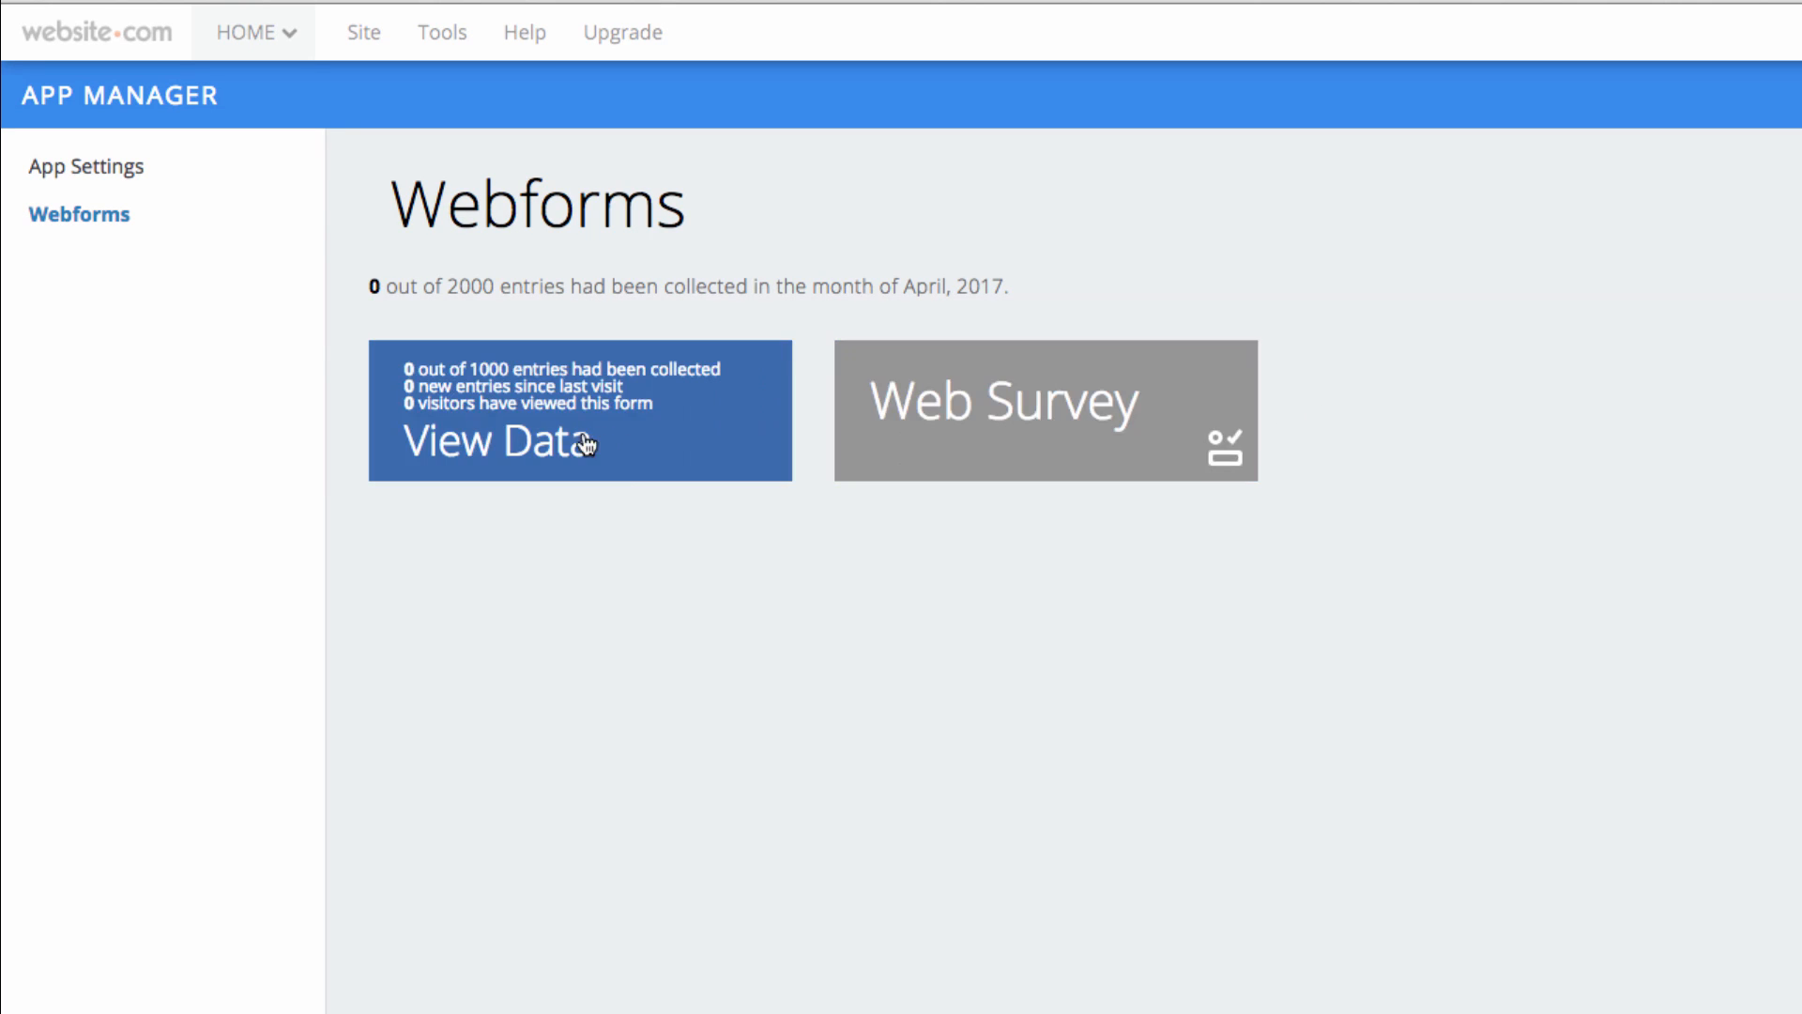
{"action": "mouse_move", "coordinate": [604, 465]}
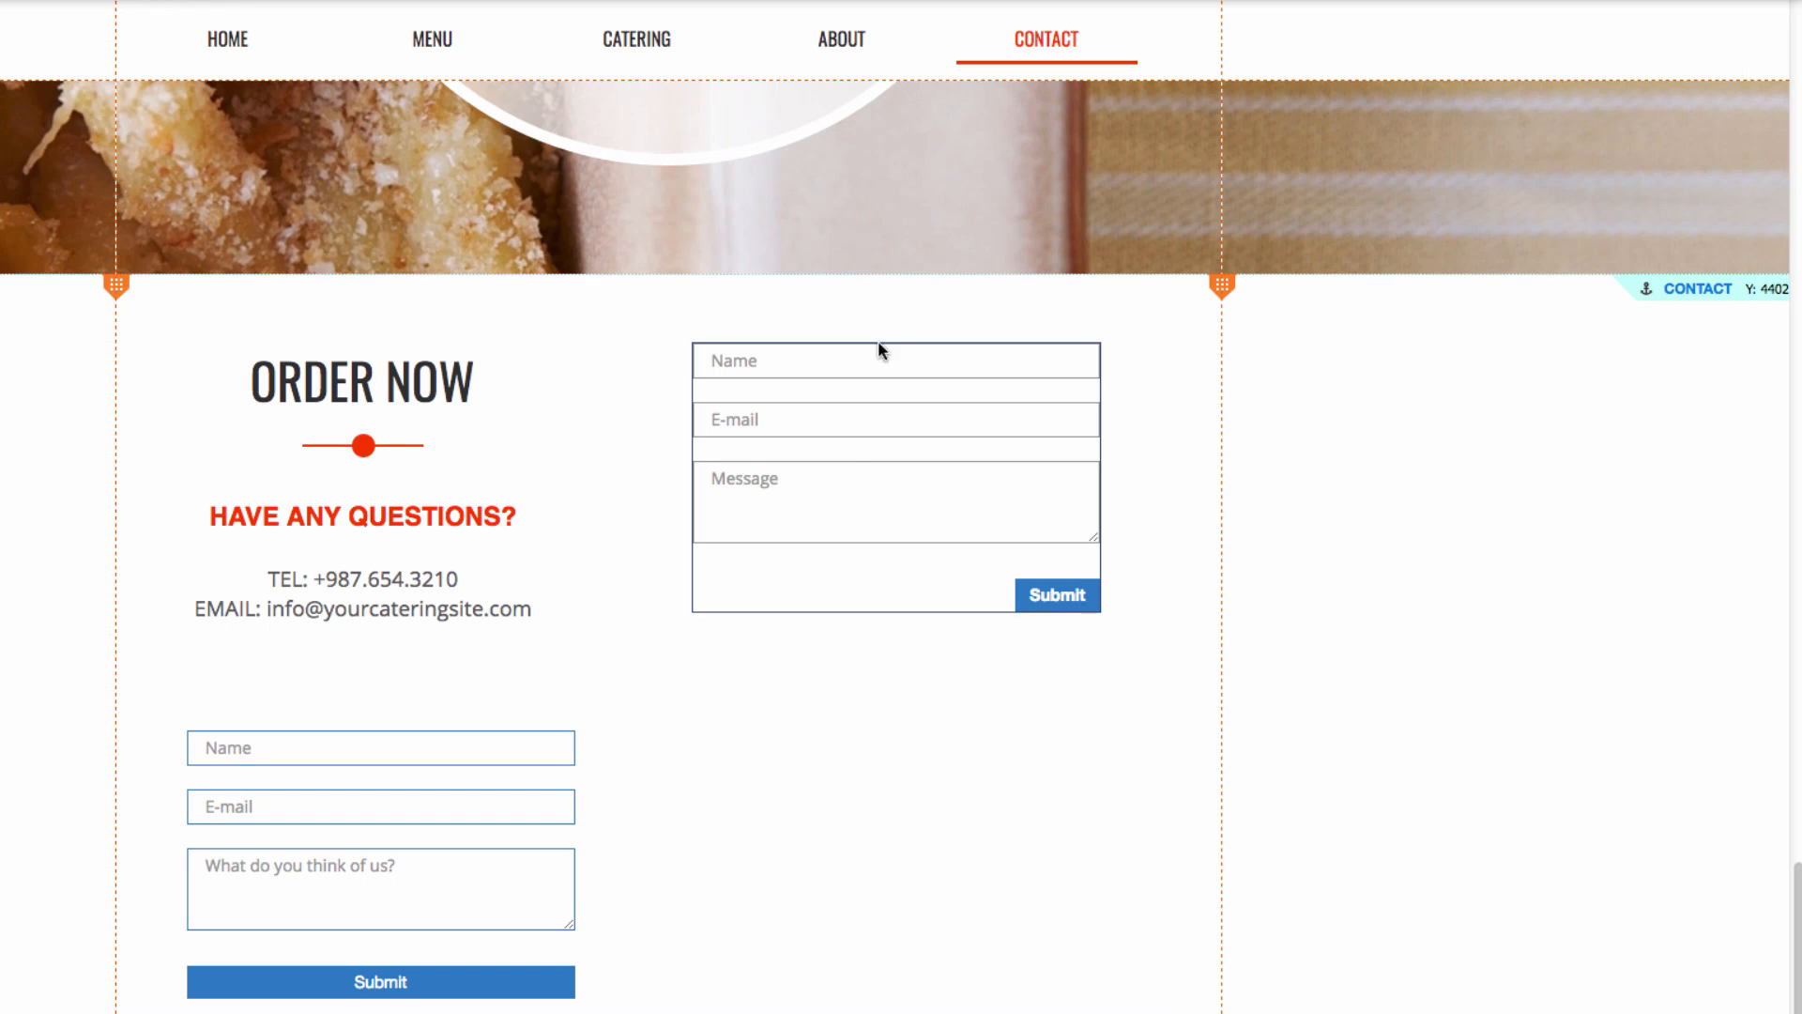
- View the Web Survey form's empty submissions, checking Entry View and returning to Grid View
{"action": "left_click", "coordinate": [379, 777]}
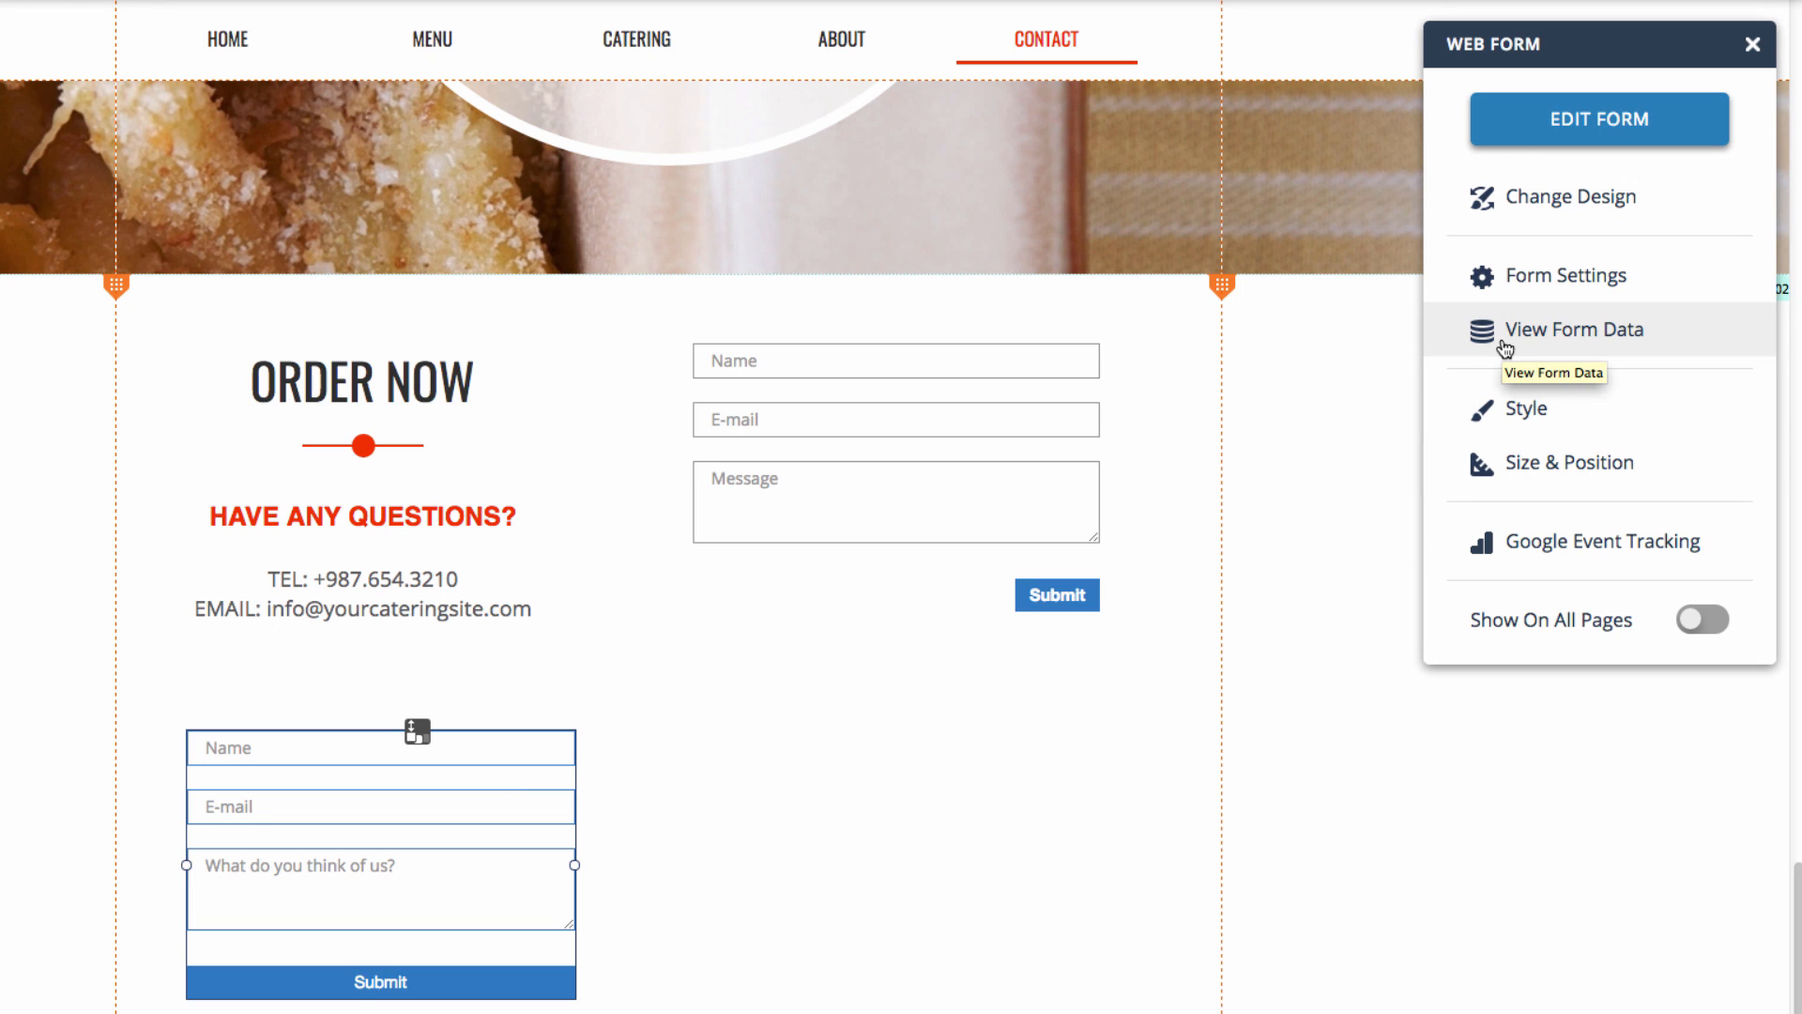
{"action": "left_click", "coordinate": [1573, 329]}
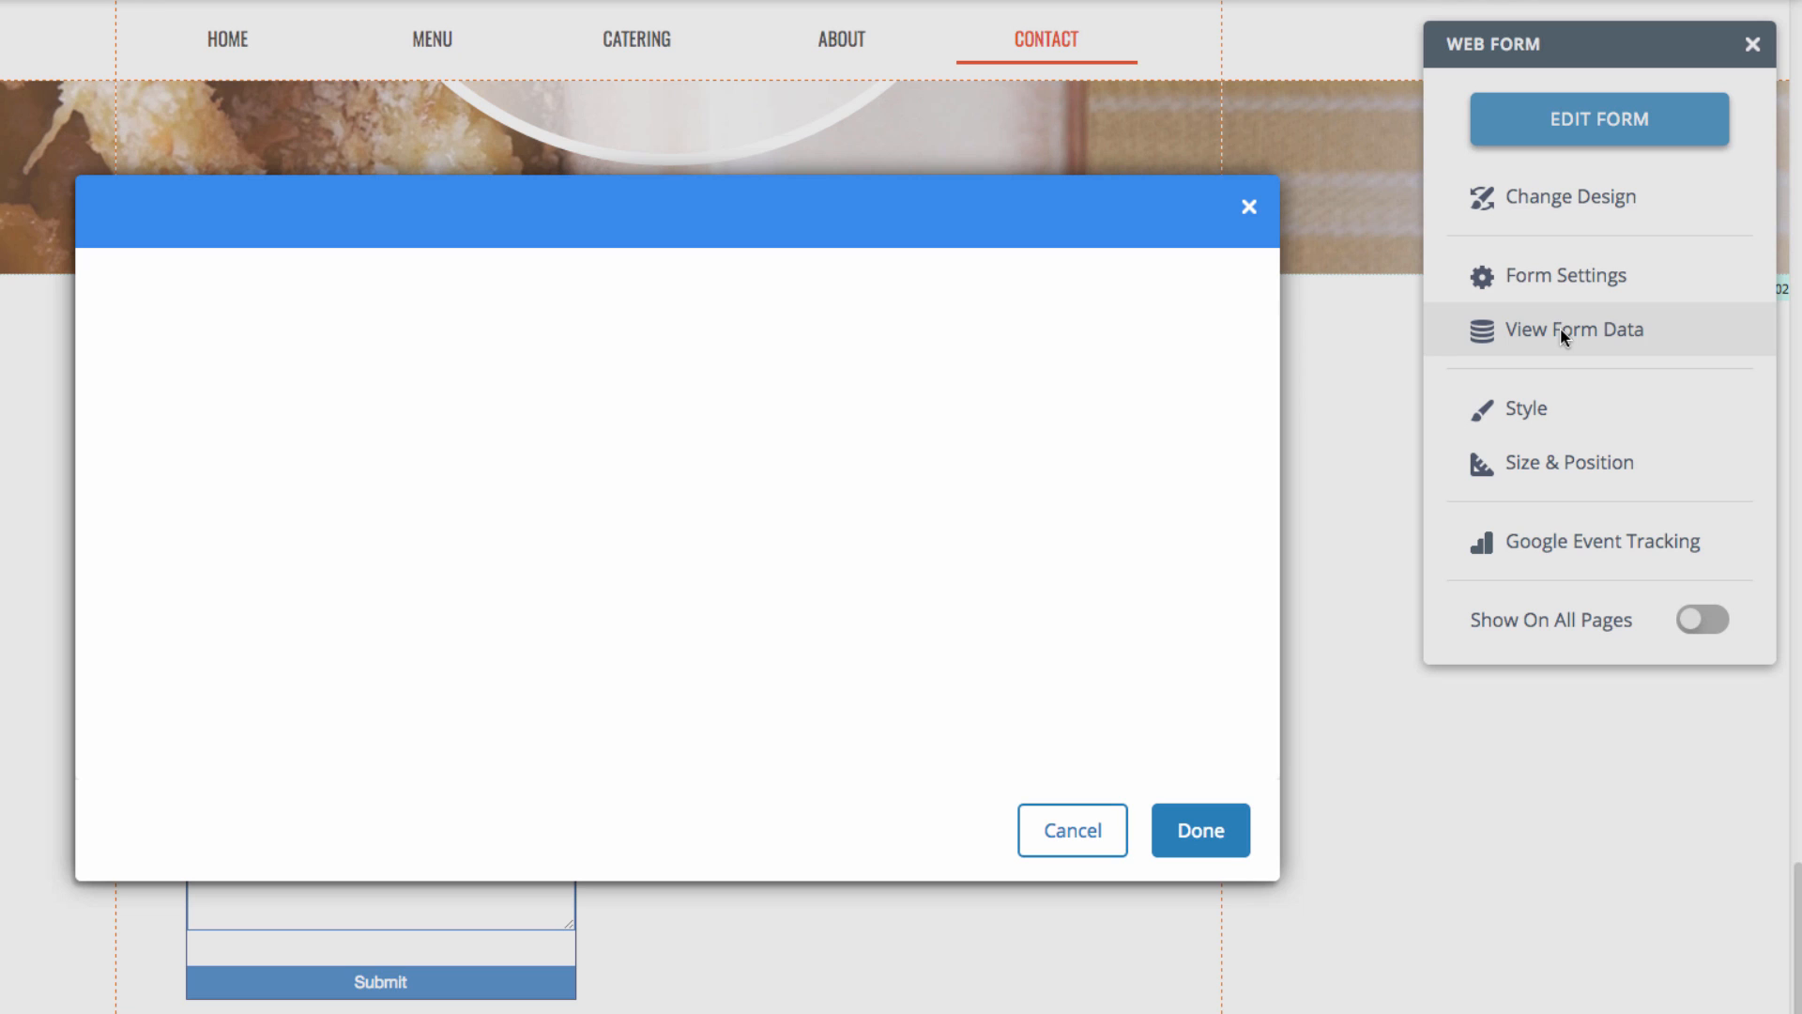
{"action": "left_click", "coordinate": [1574, 328]}
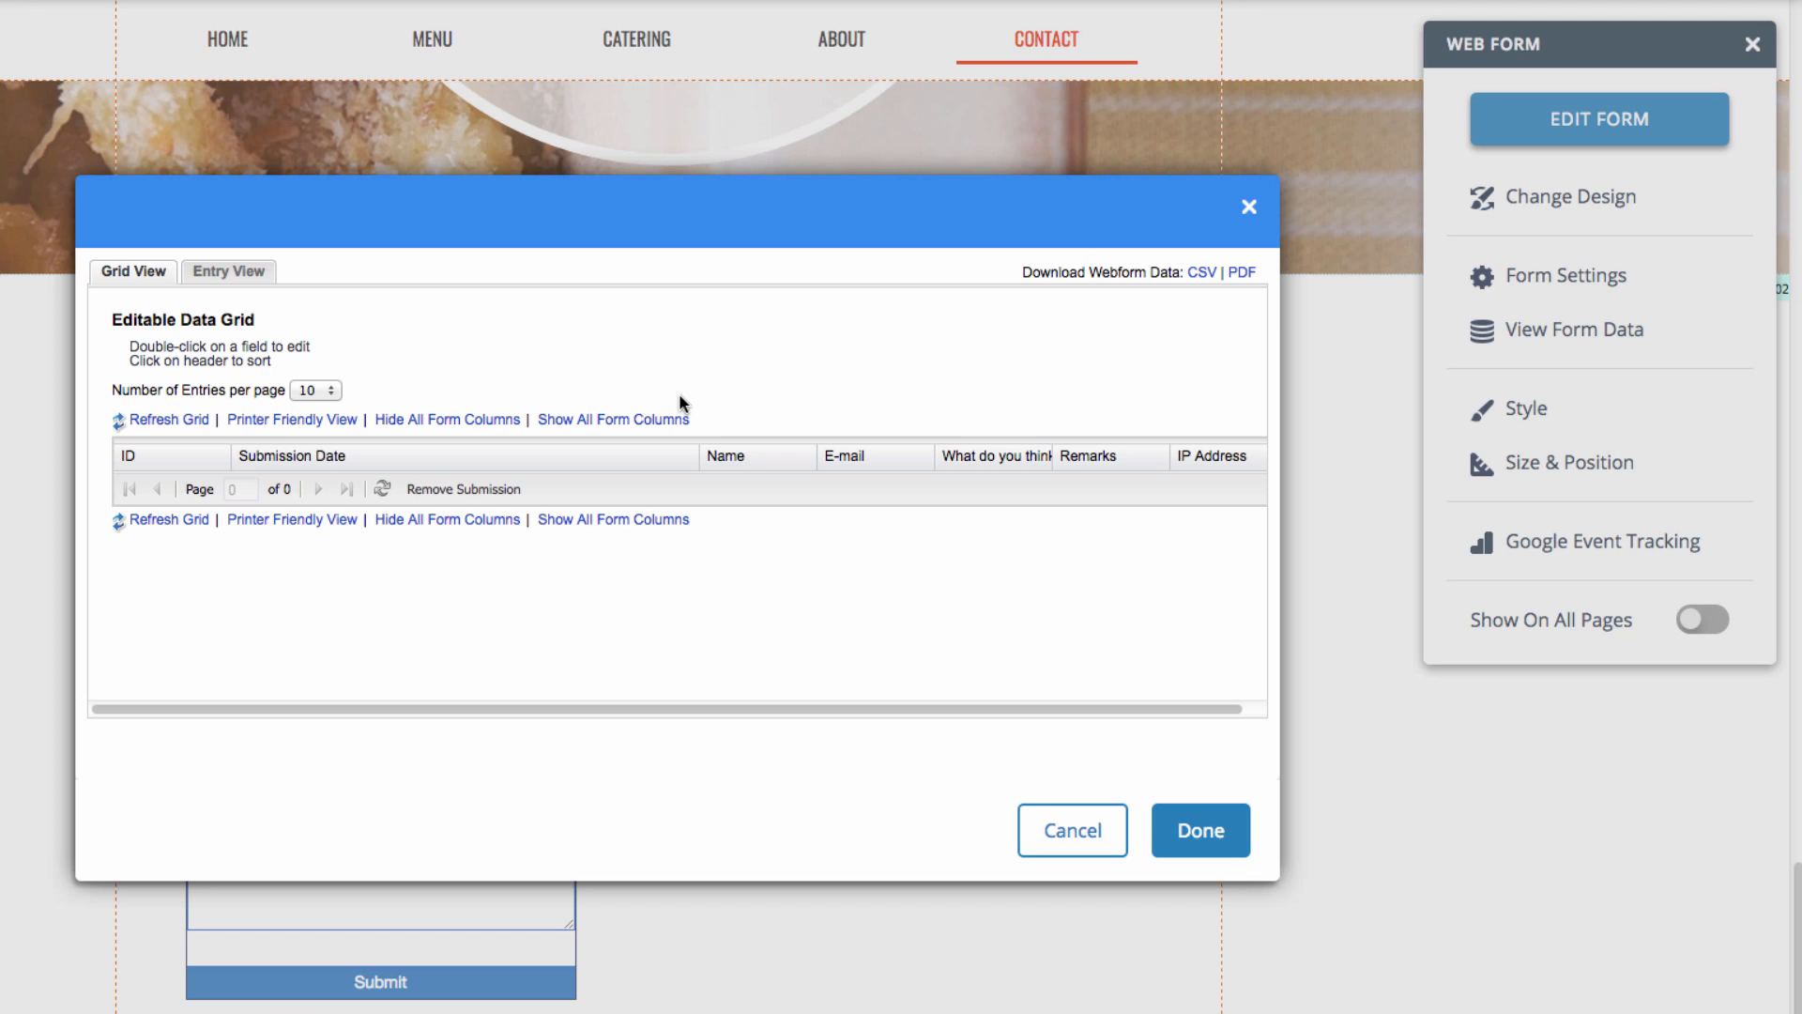
{"action": "mouse_move", "coordinate": [649, 394]}
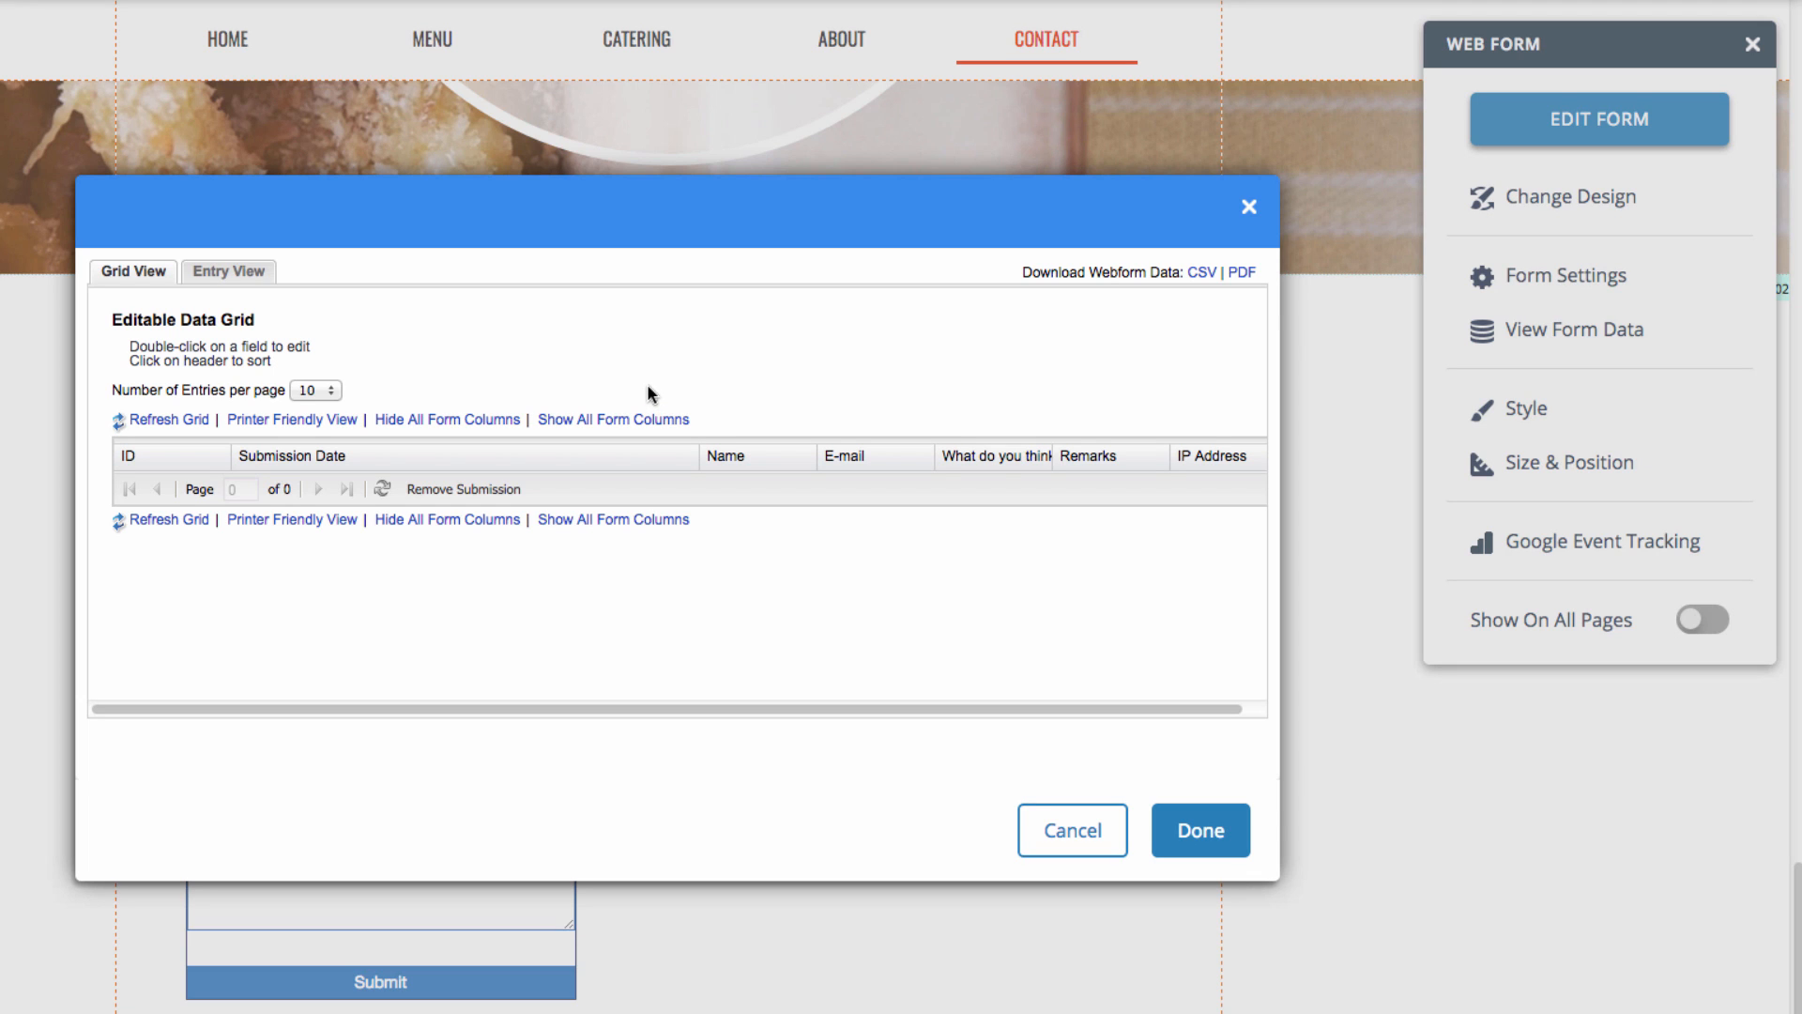
{"action": "mouse_move", "coordinate": [139, 285]}
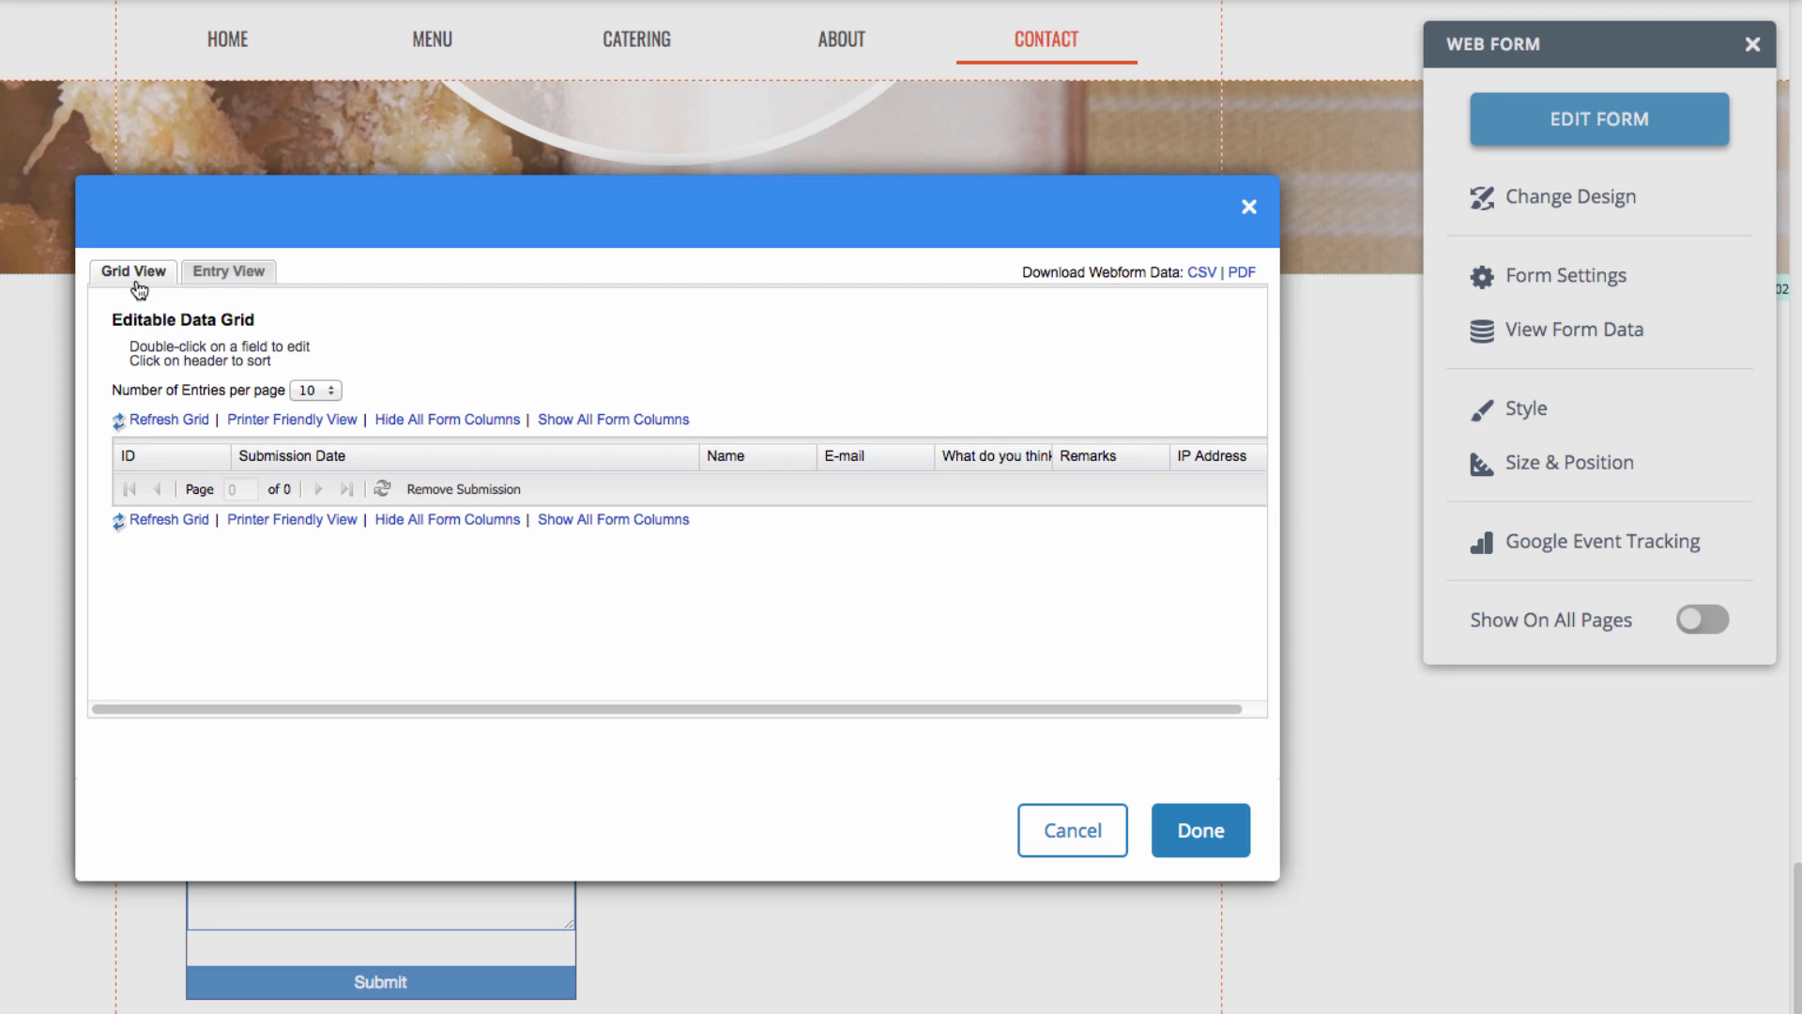
{"action": "left_click", "coordinate": [227, 270]}
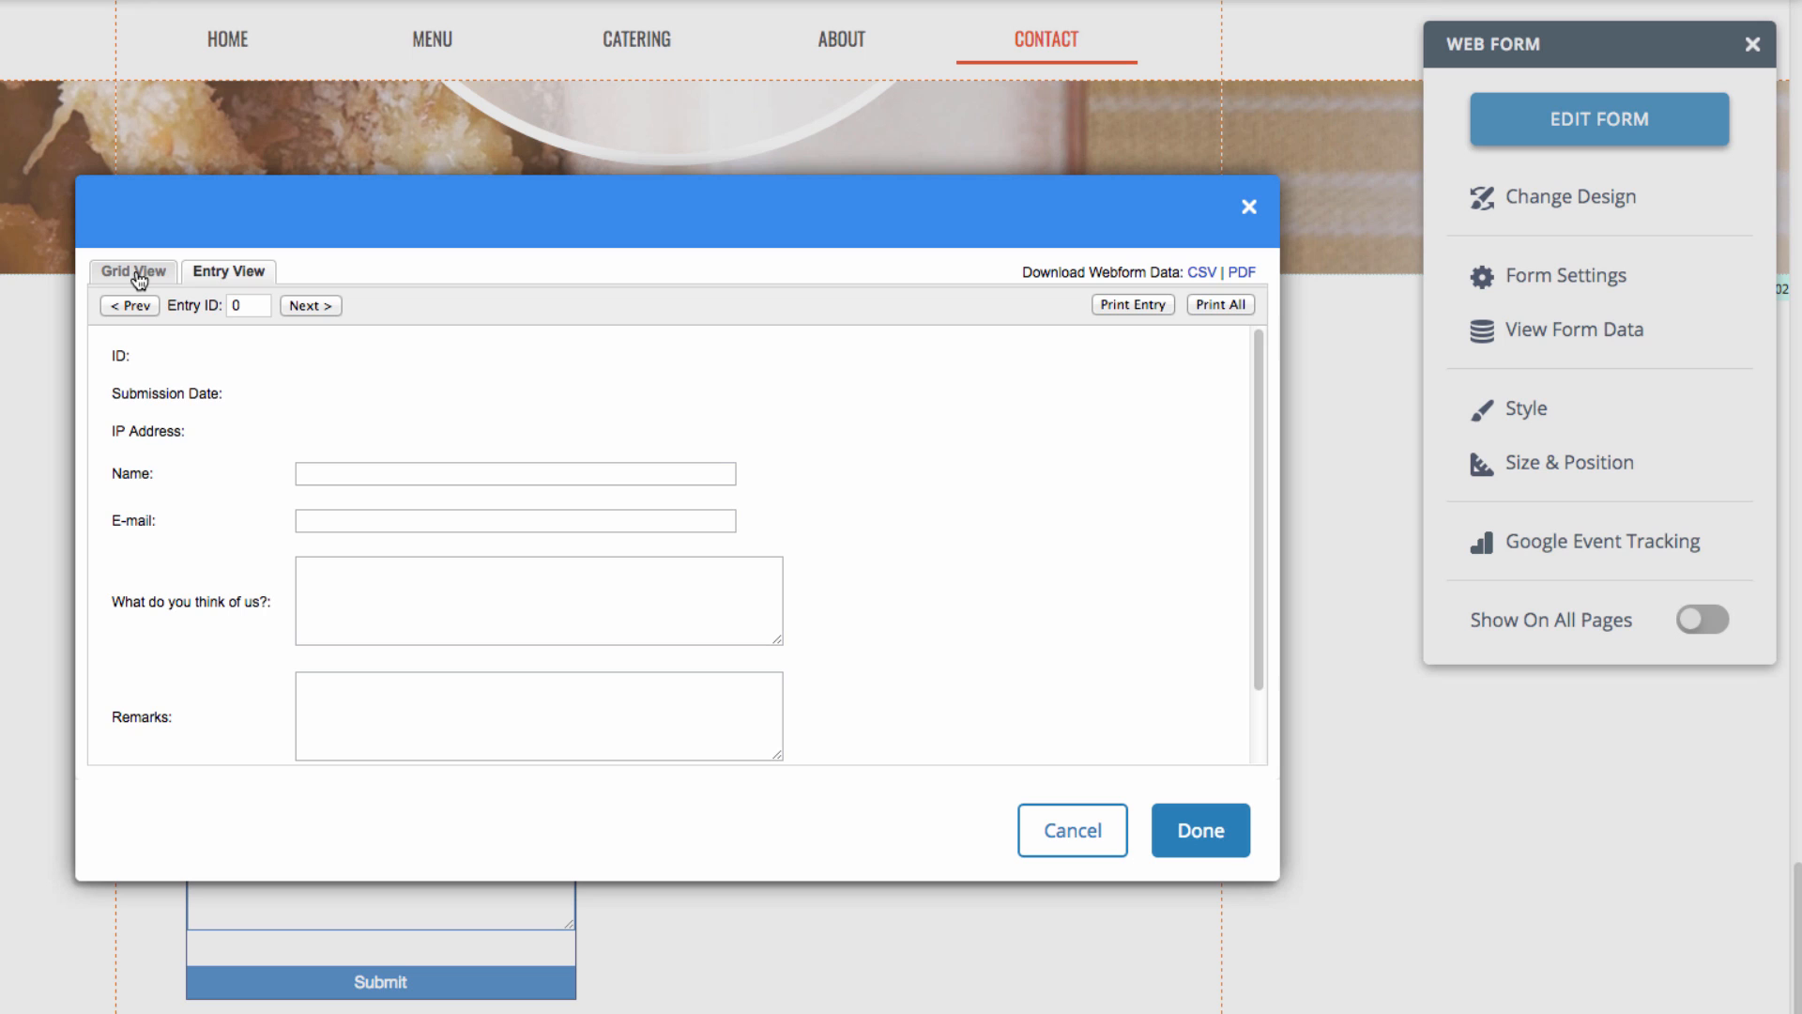
{"action": "left_click", "coordinate": [132, 270]}
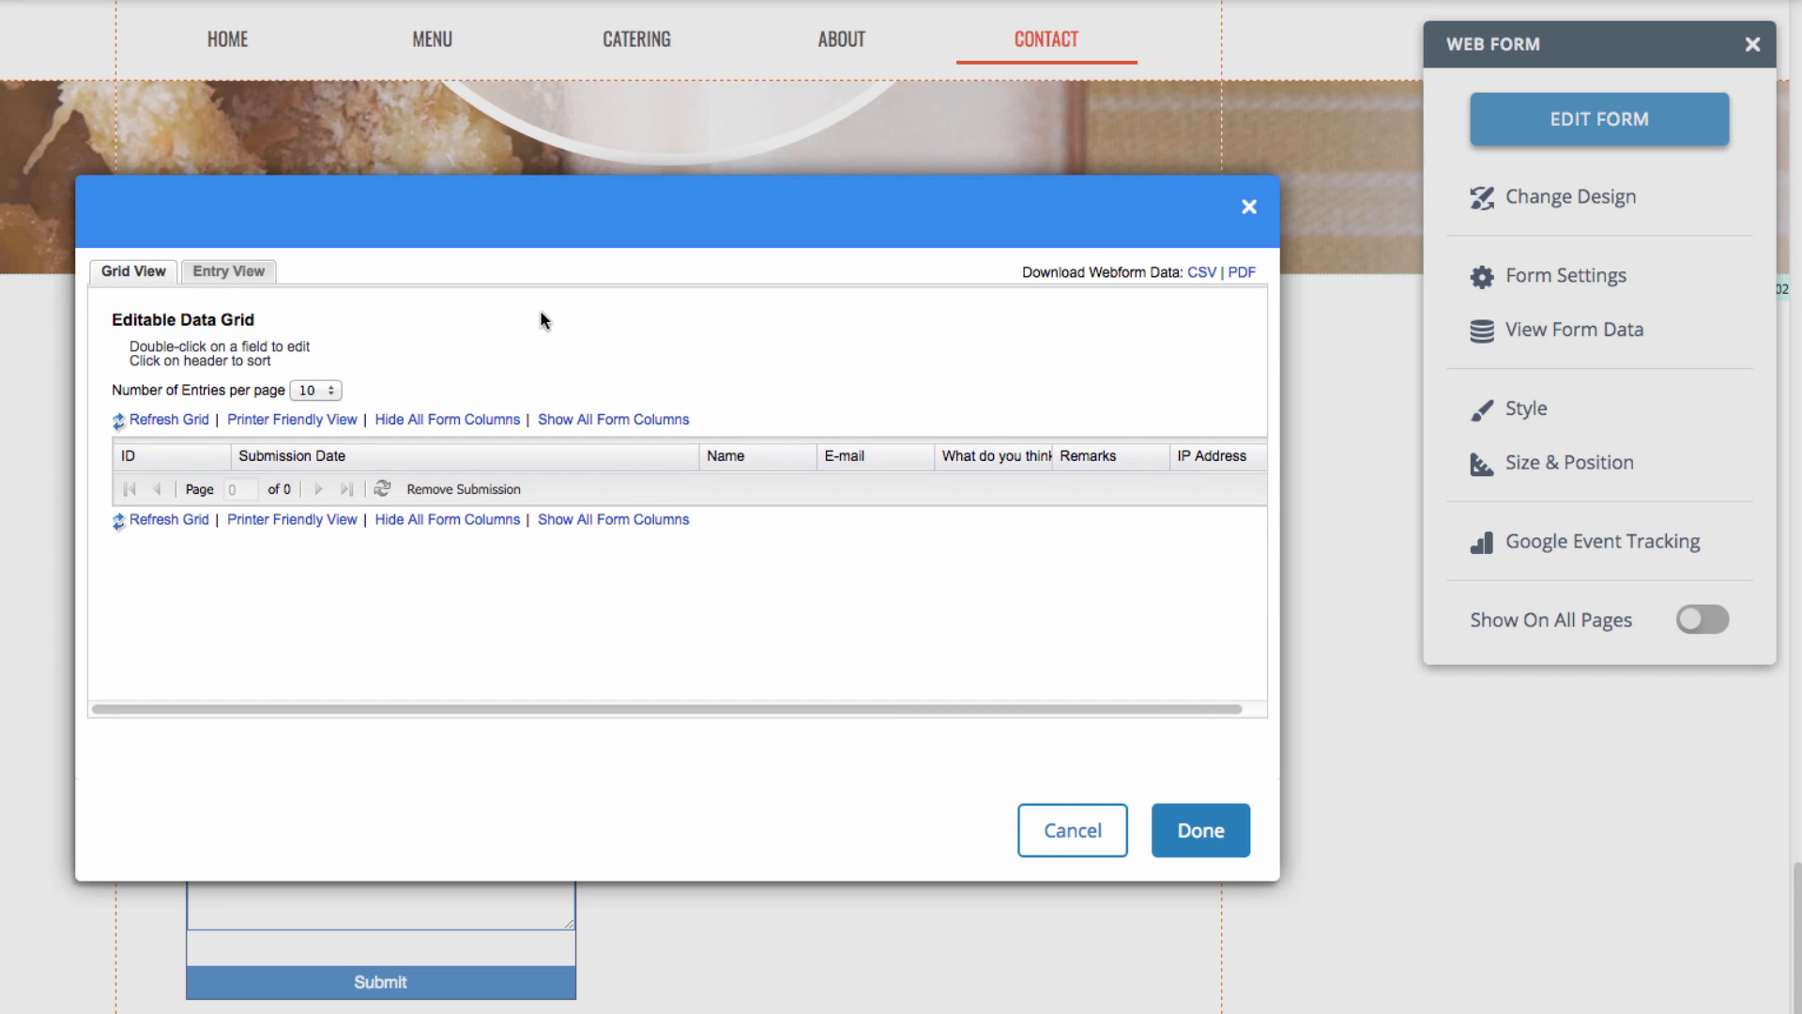
{"action": "mouse_move", "coordinate": [612, 357]}
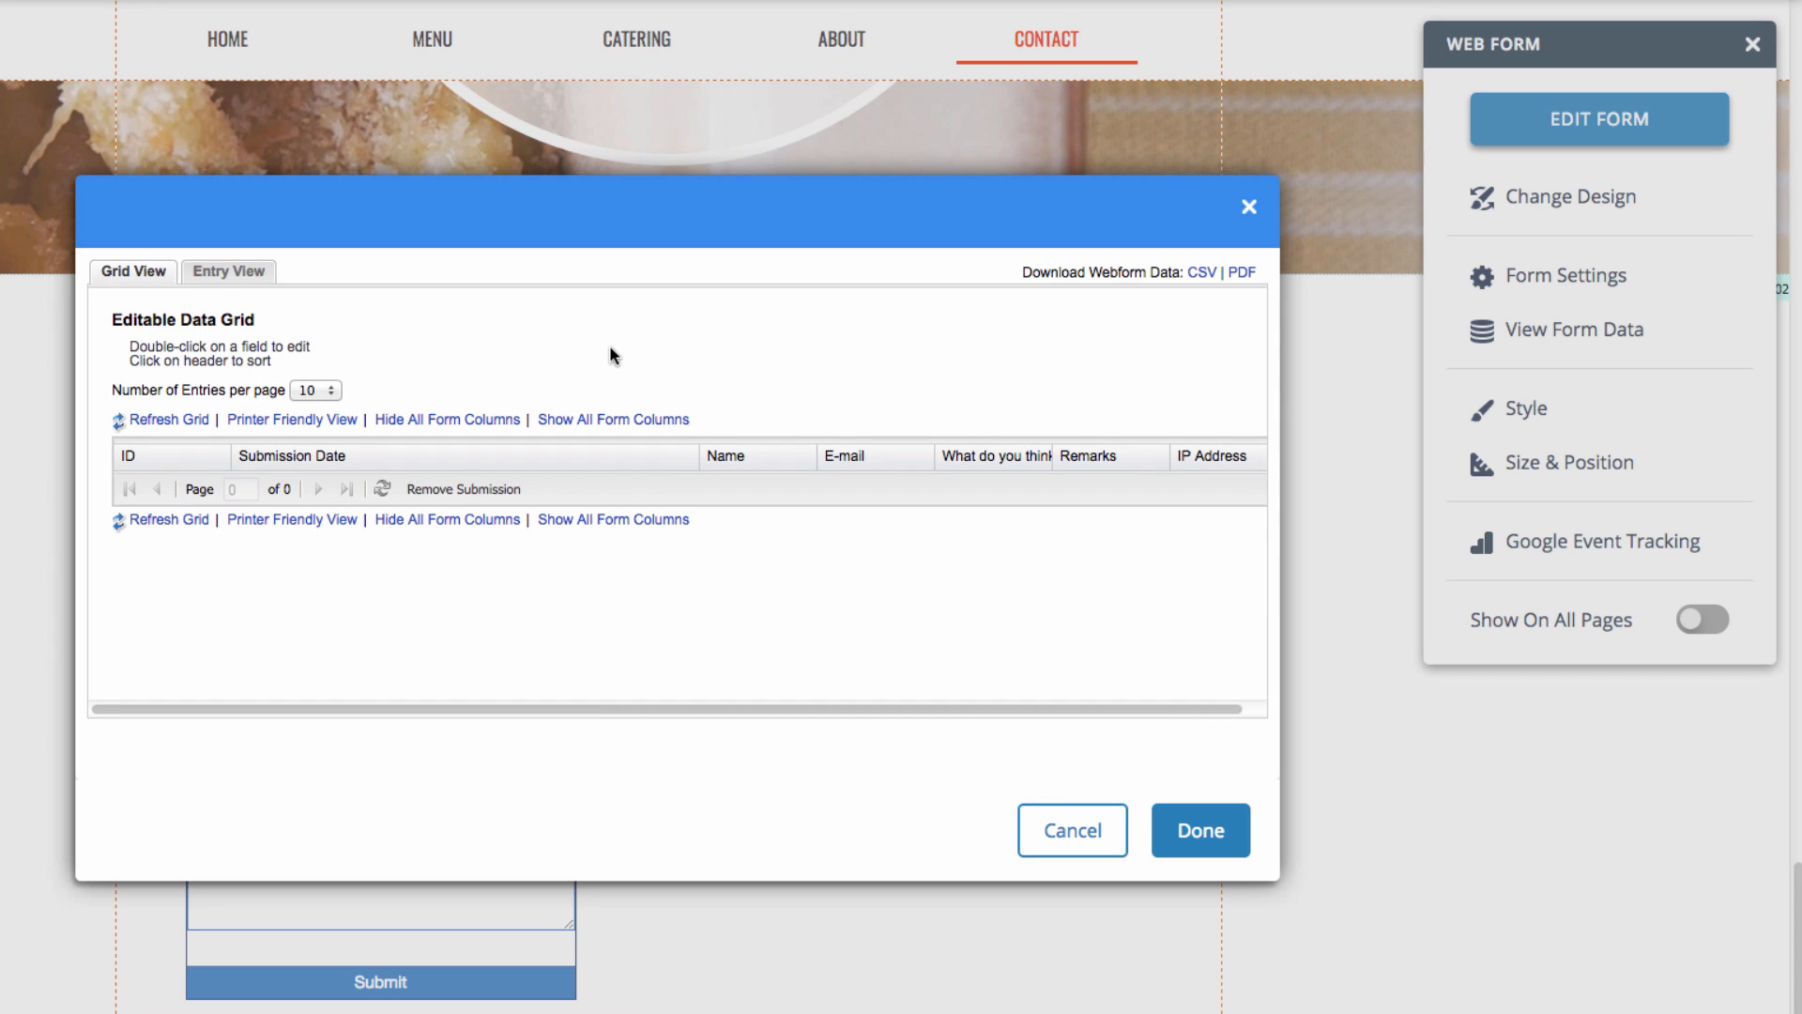
{"action": "mouse_move", "coordinate": [1052, 321]}
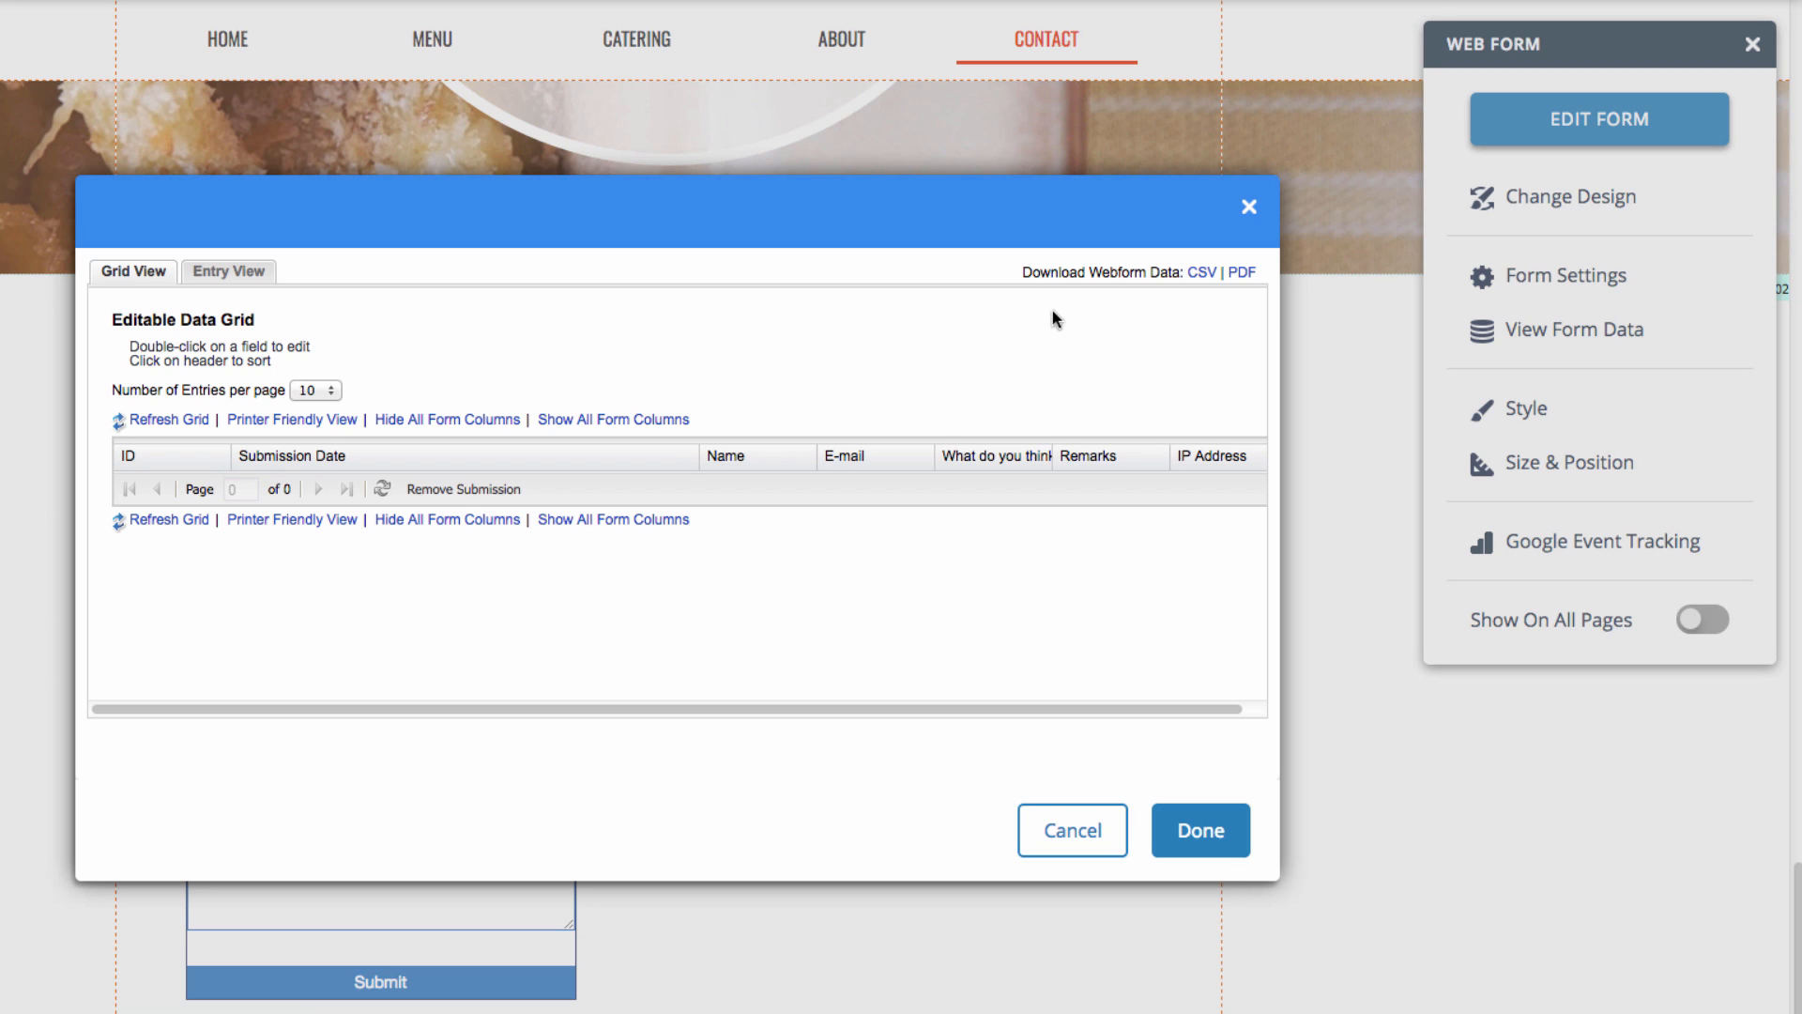
{"action": "mouse_move", "coordinate": [1257, 276]}
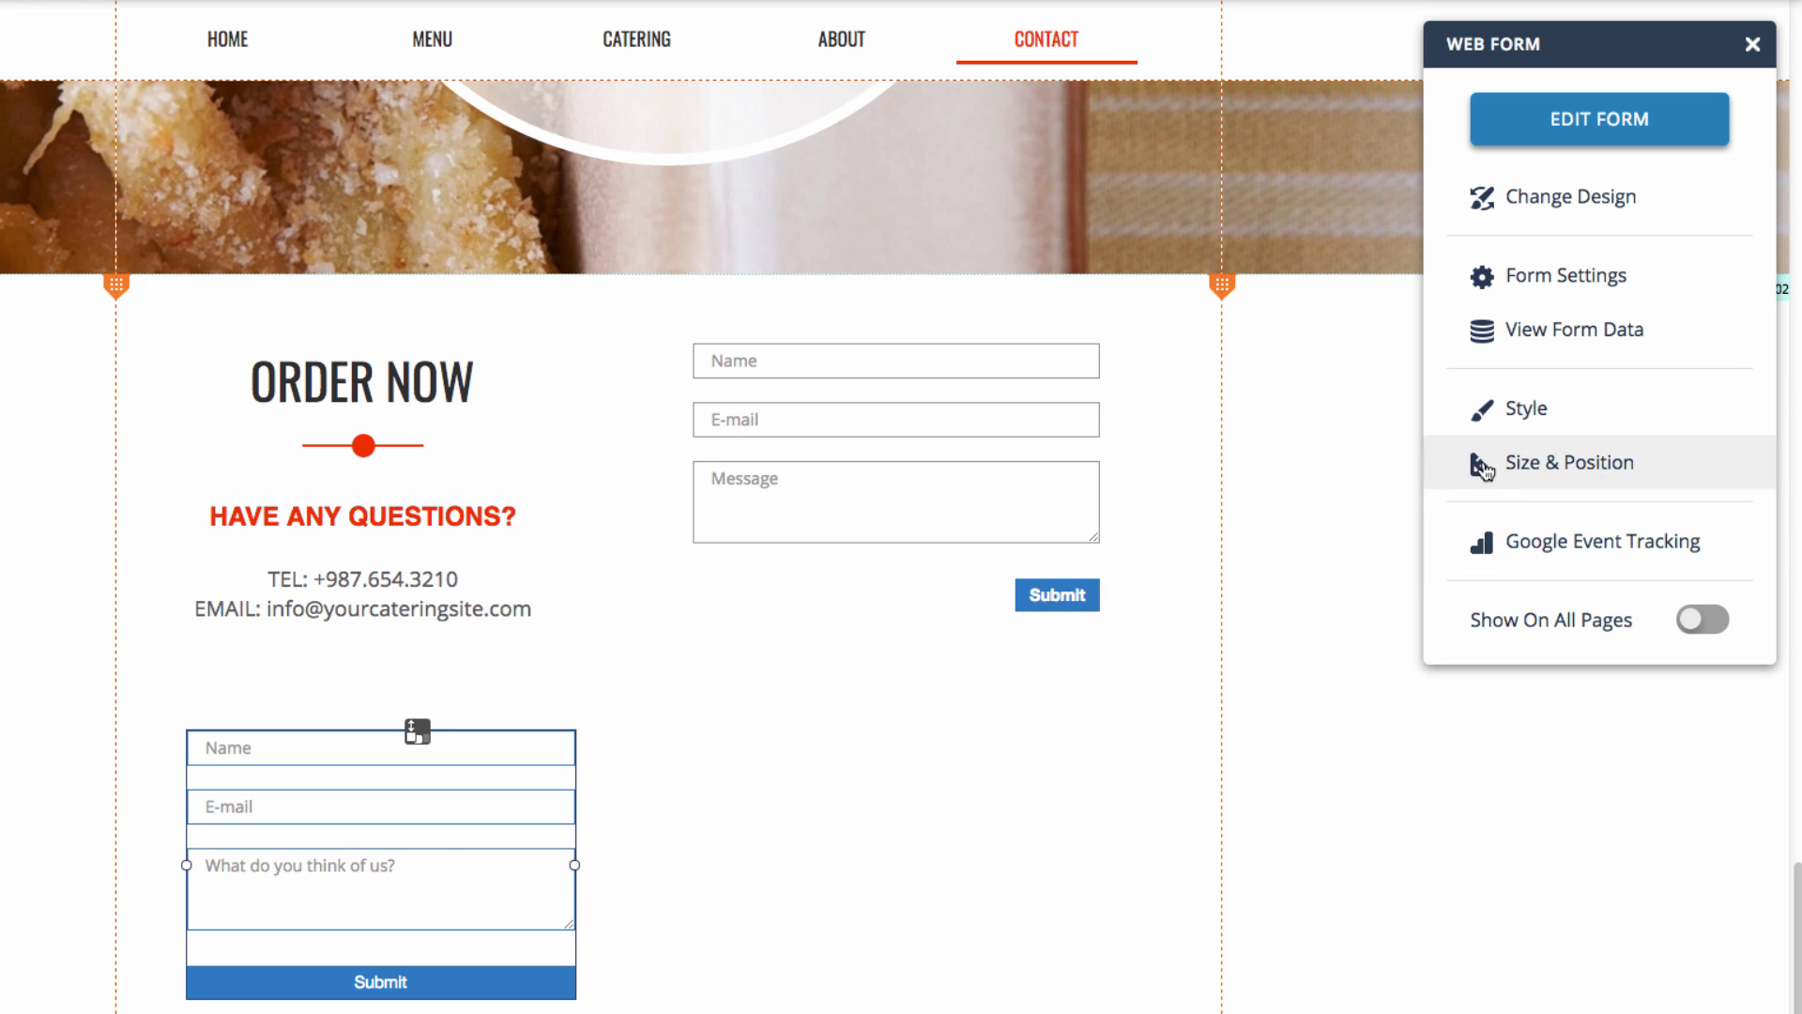
- Review the Web Survey form's Notification settings in Form Settings and close the dialog
{"action": "left_click", "coordinate": [1566, 274]}
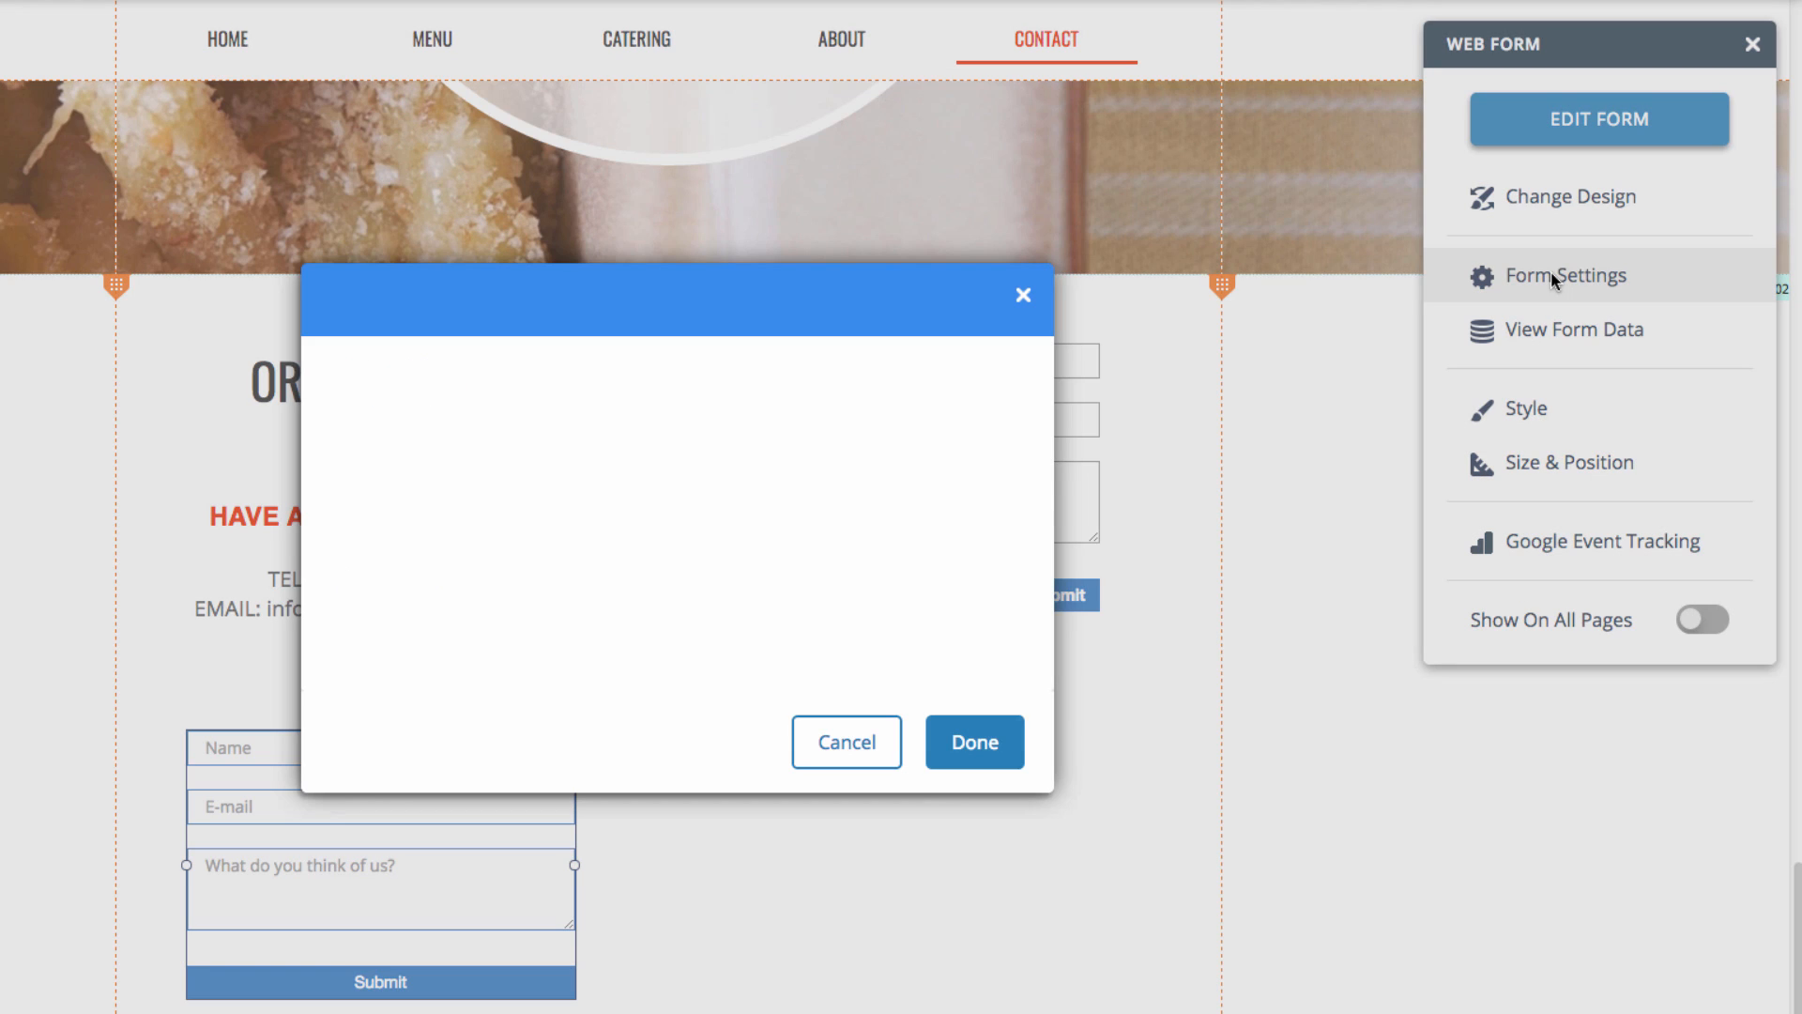
{"action": "left_click", "coordinate": [1561, 274]}
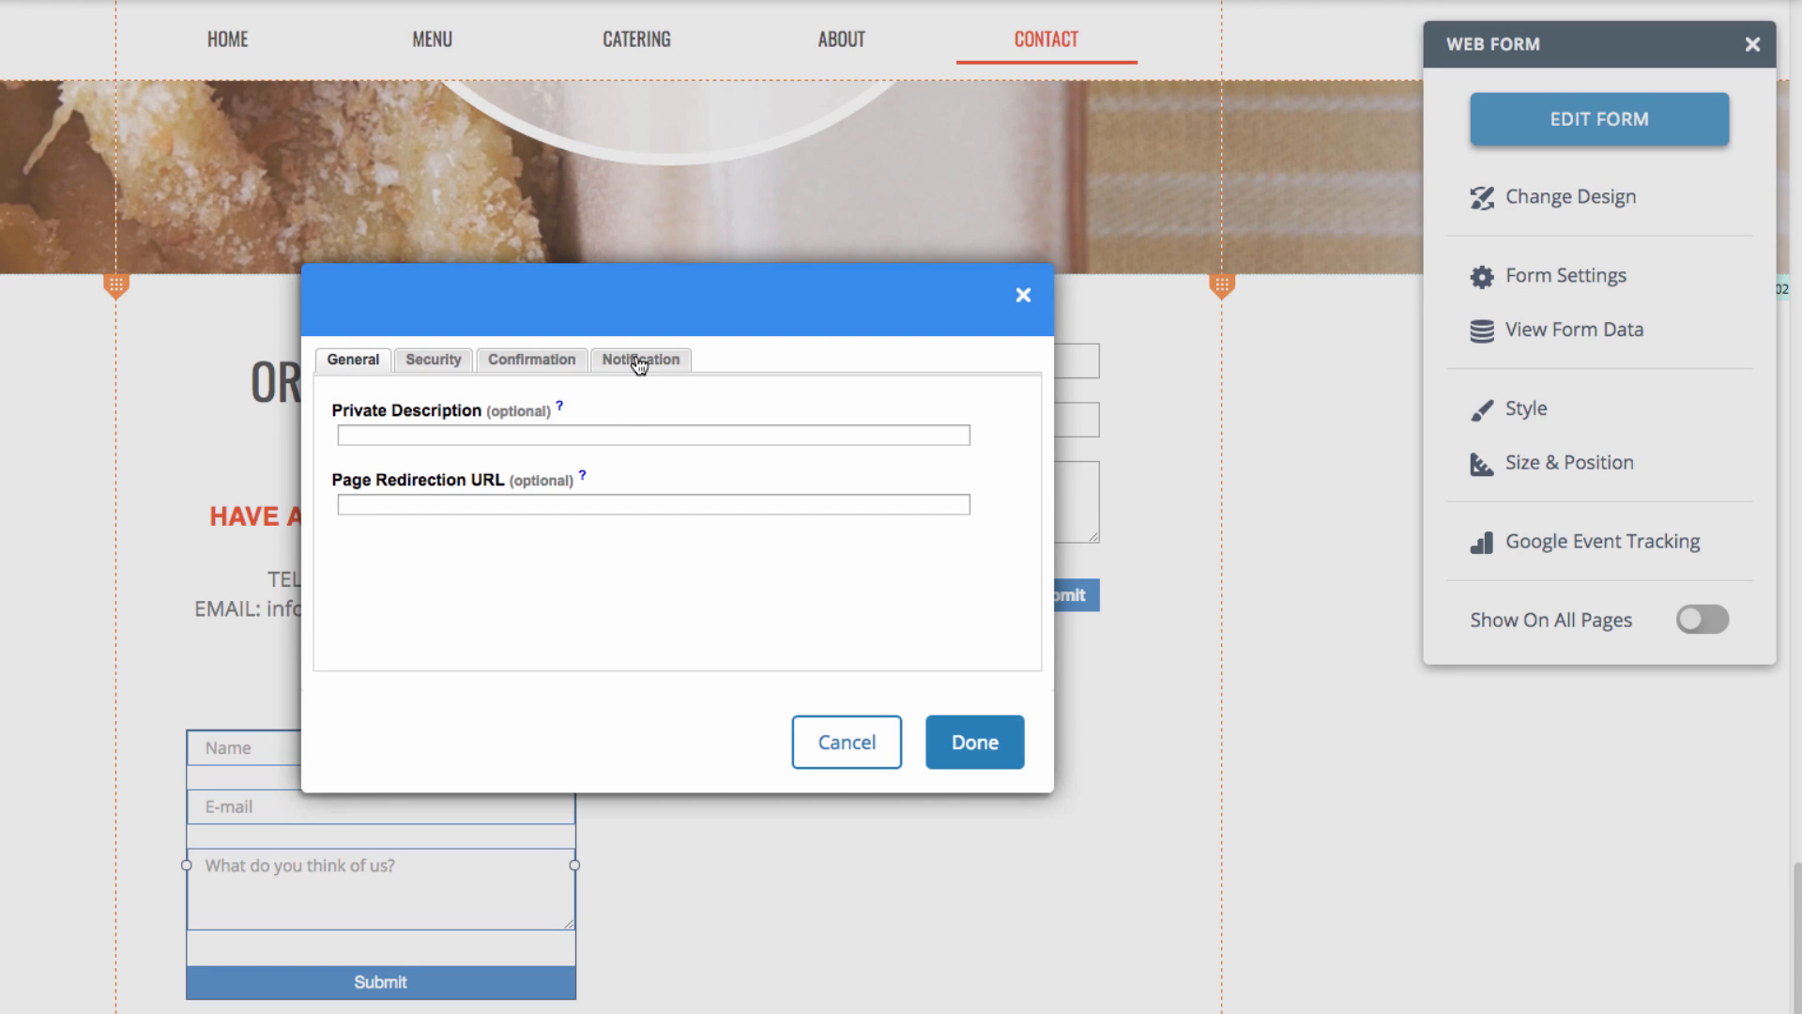
{"action": "left_click", "coordinate": [640, 358]}
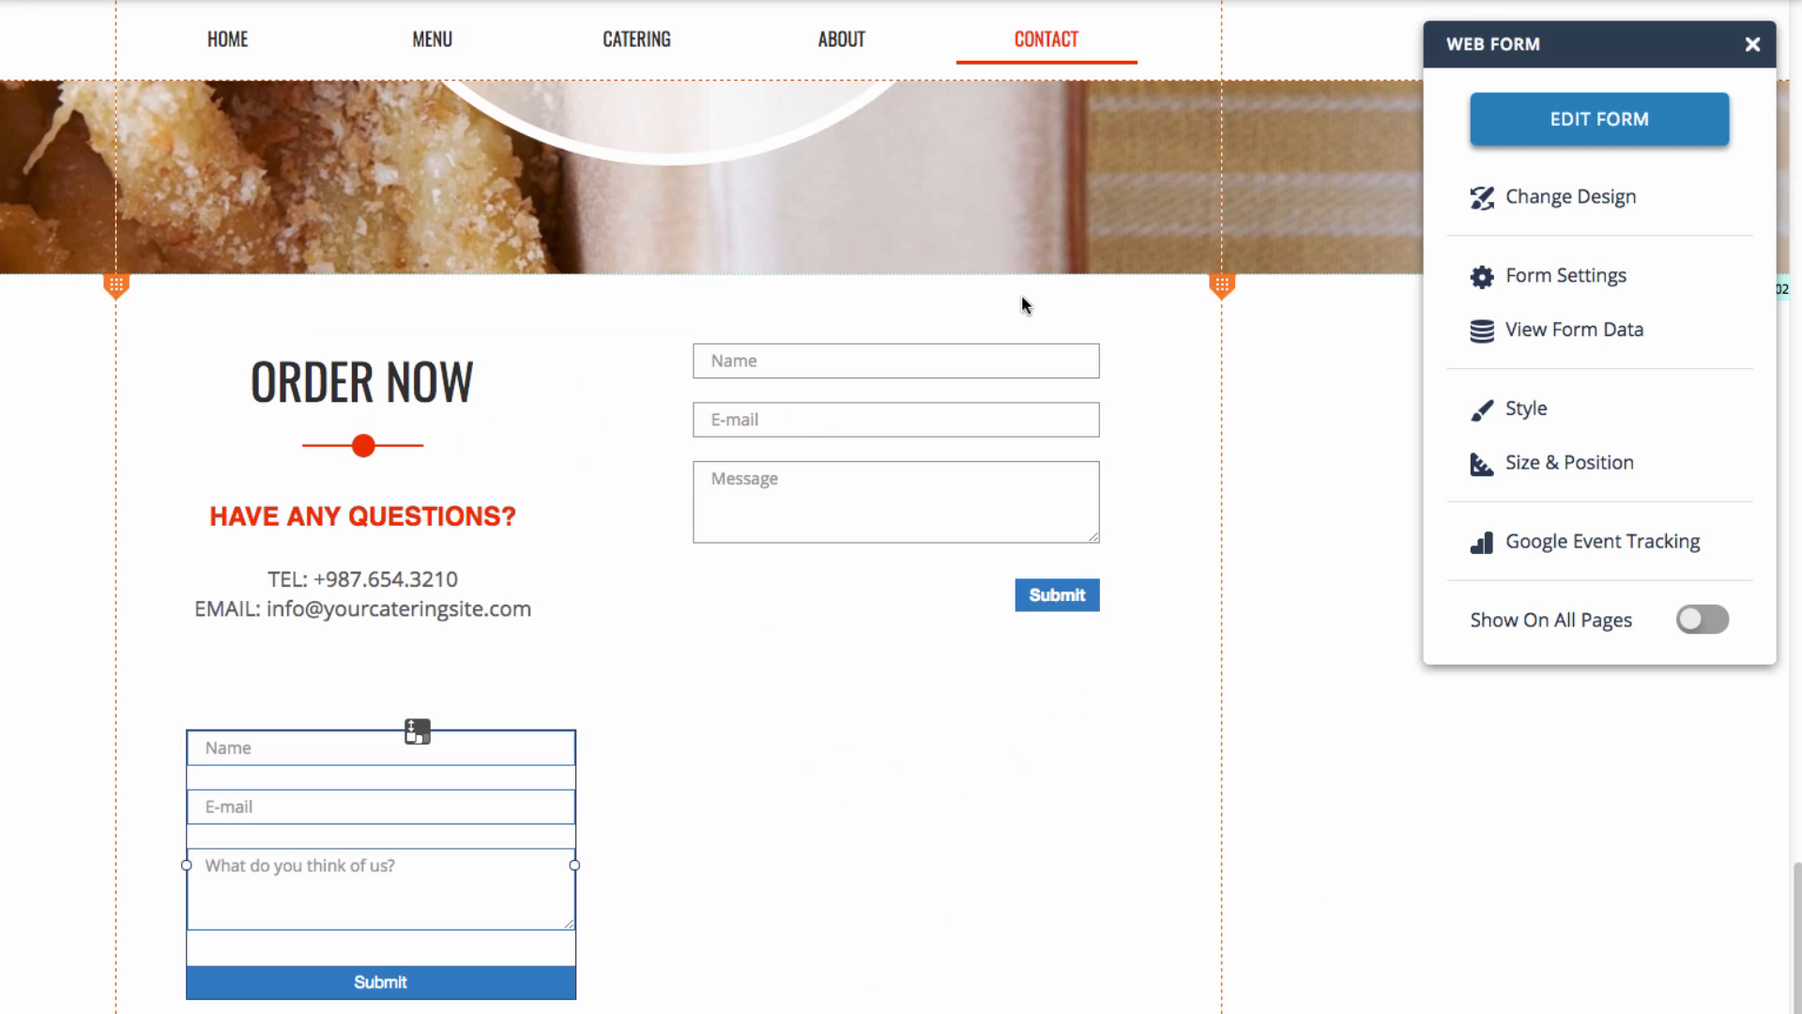
{"action": "mouse_move", "coordinate": [931, 794]}
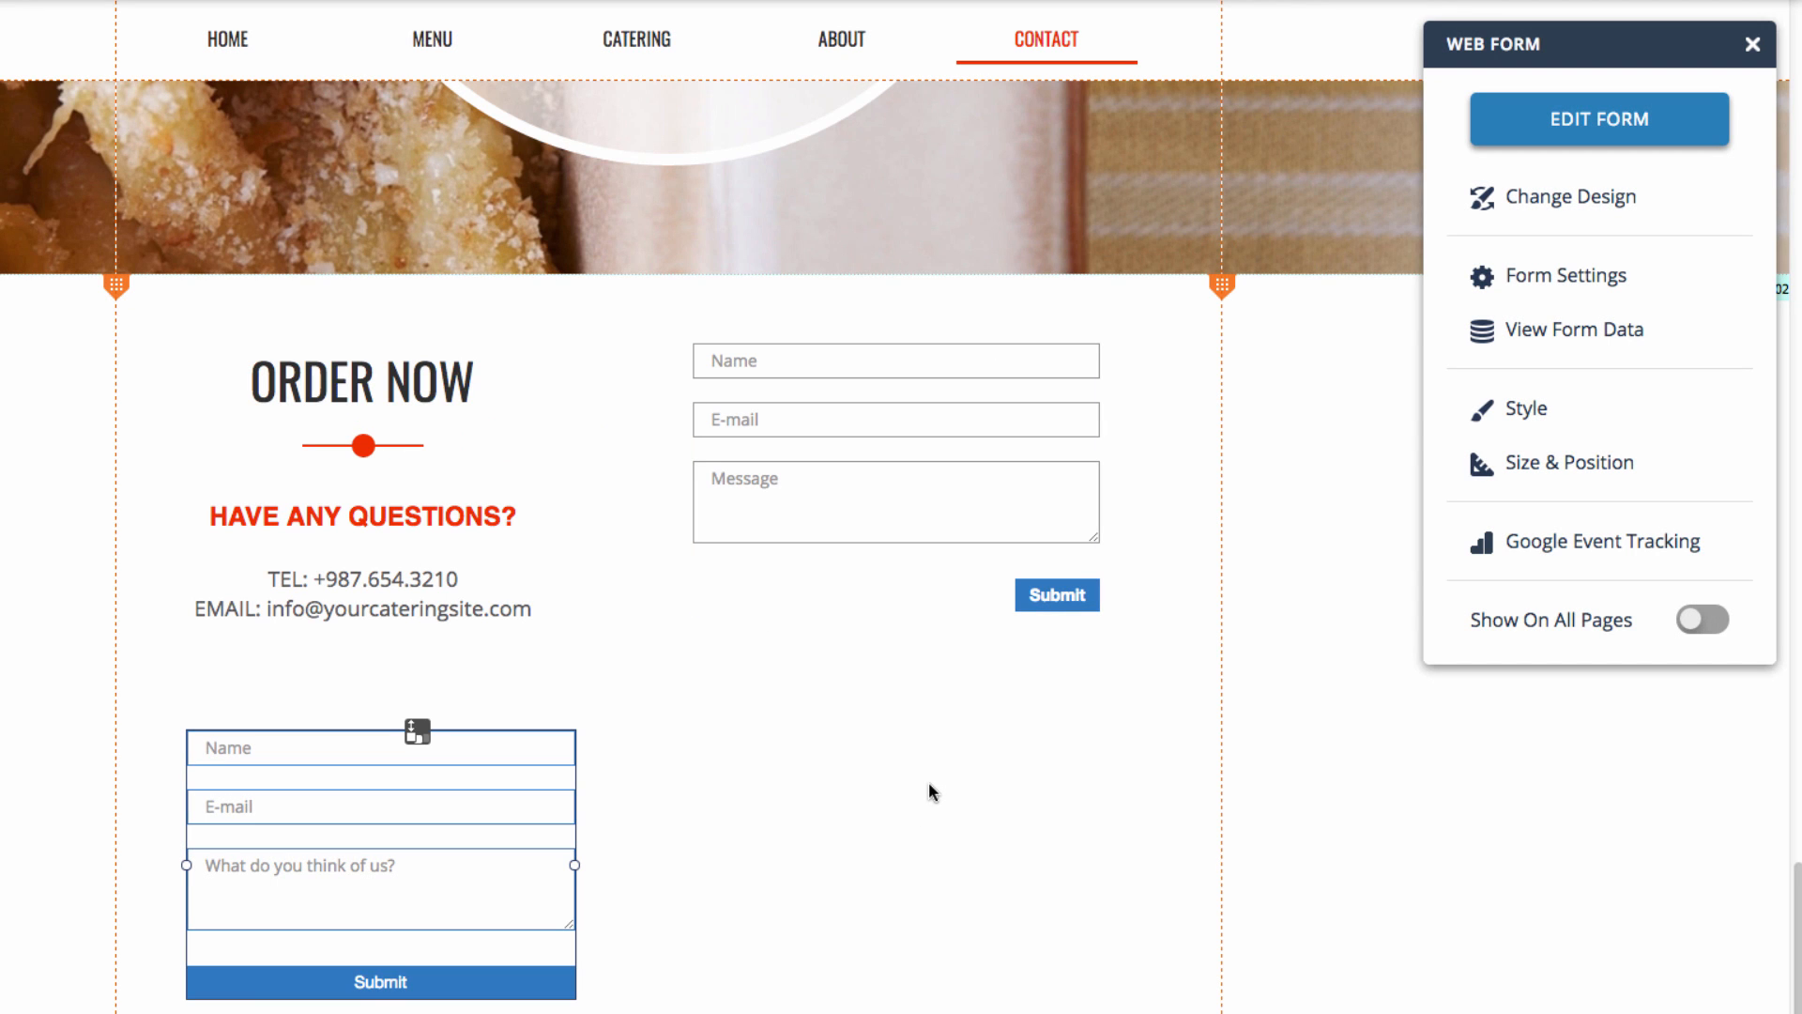